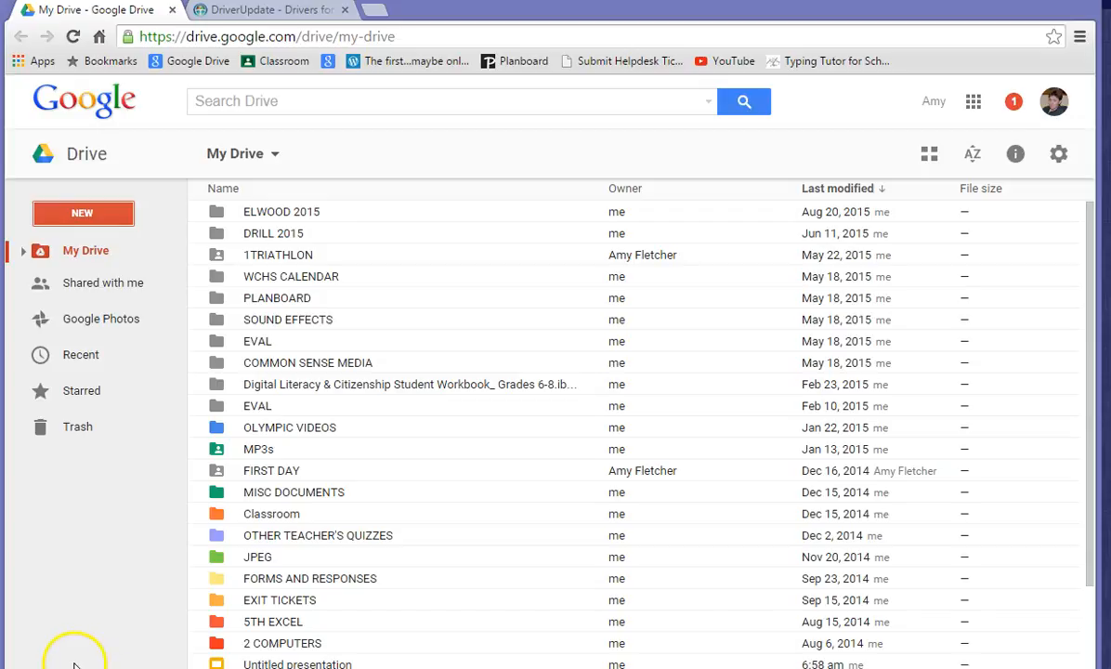
{"action": "mouse_move", "coordinate": [82, 654]}
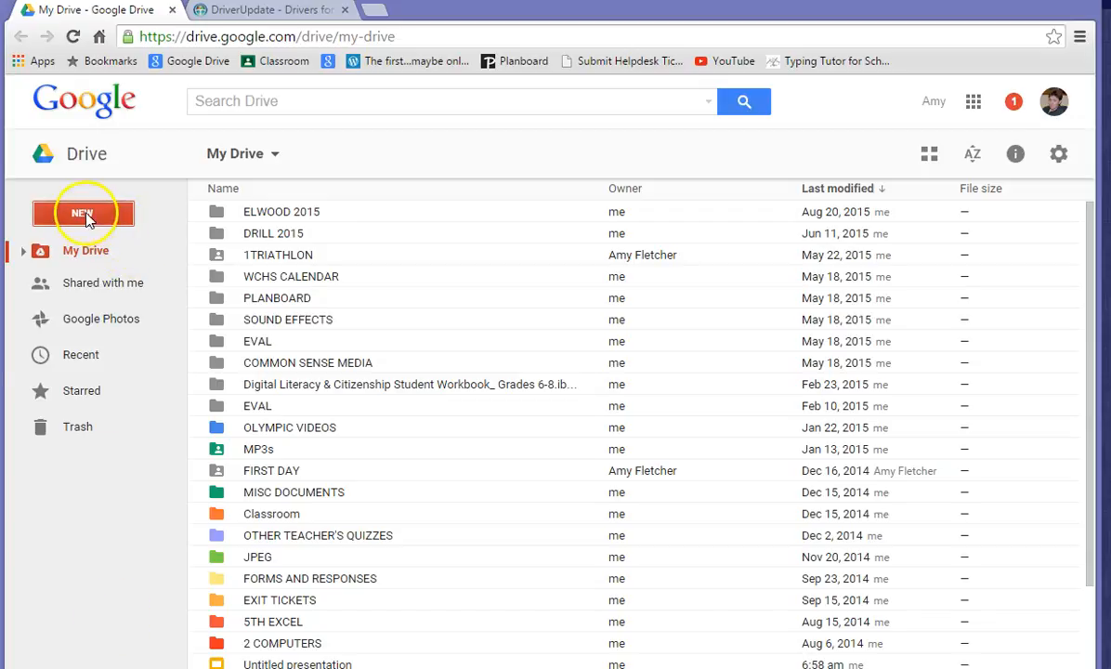
Step: Bring up Google Drive's NEW menu of items that can be created
{"action": "left_click", "coordinate": [82, 211]}
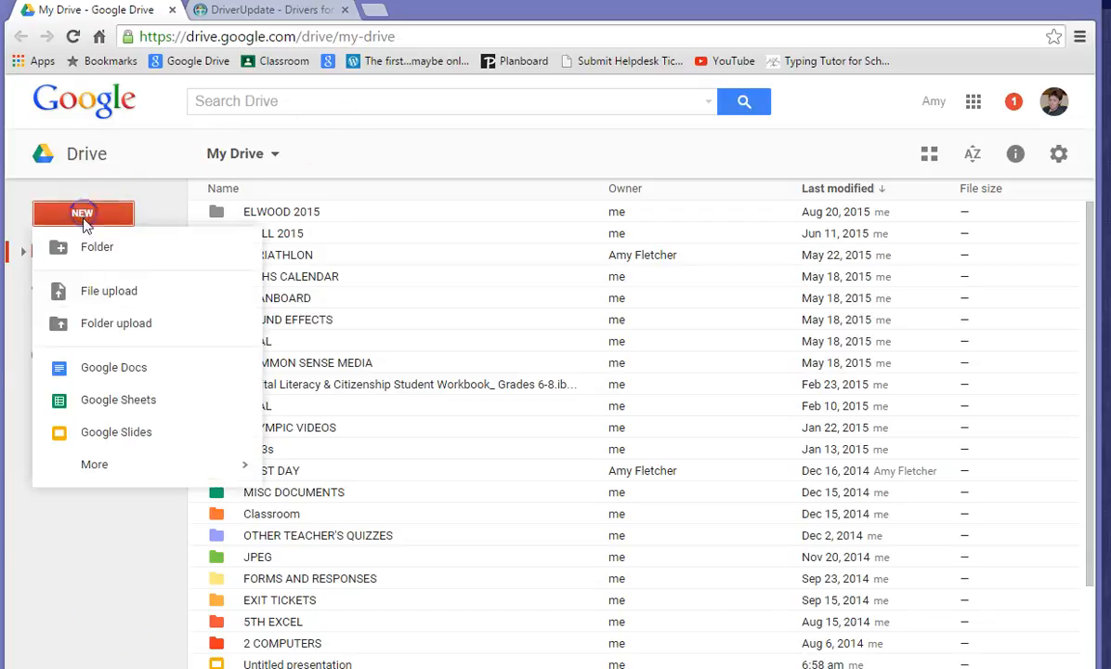
Step: Create a new Google Slides presentation and accept the default theme
{"action": "left_click", "coordinate": [115, 431]}
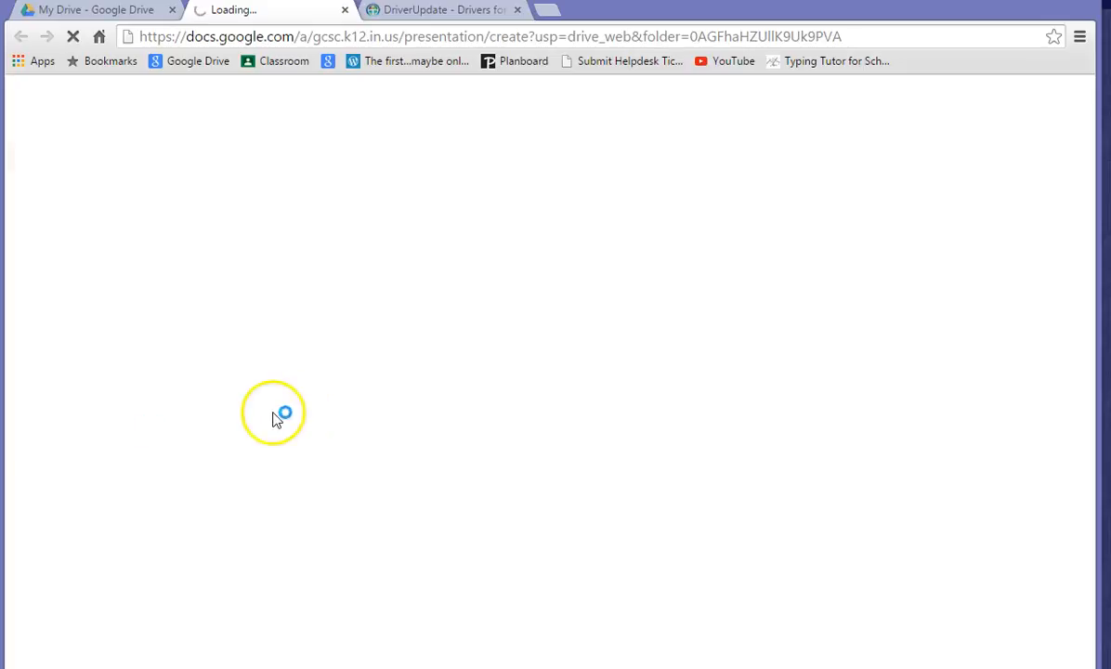
{"action": "mouse_move", "coordinate": [204, 390]}
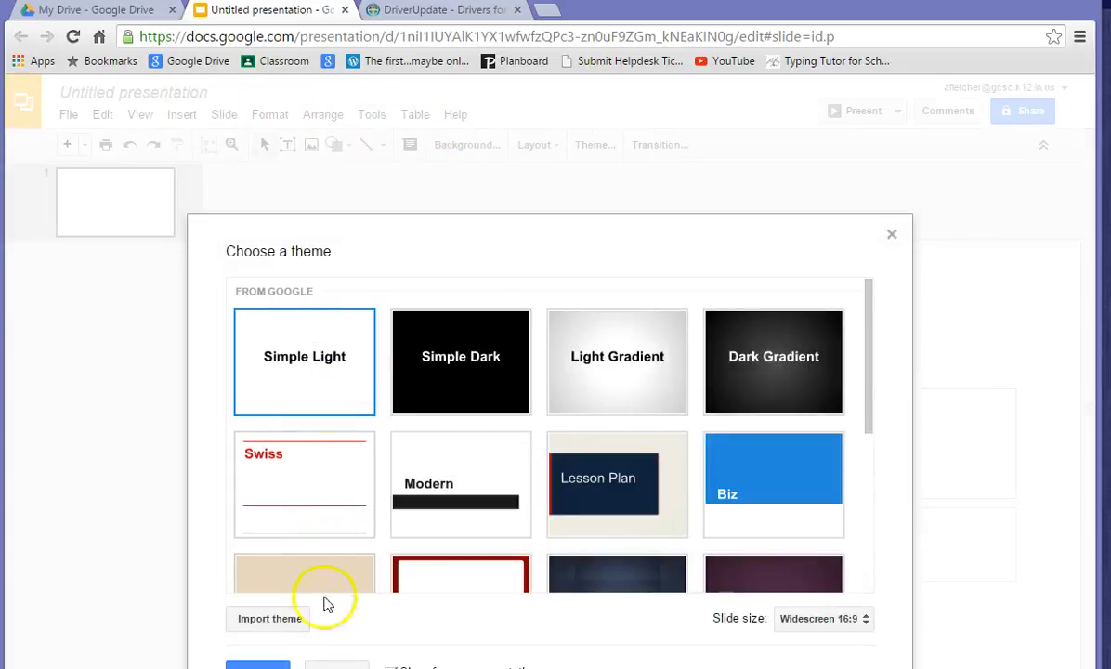
{"action": "left_click", "coordinate": [305, 360]}
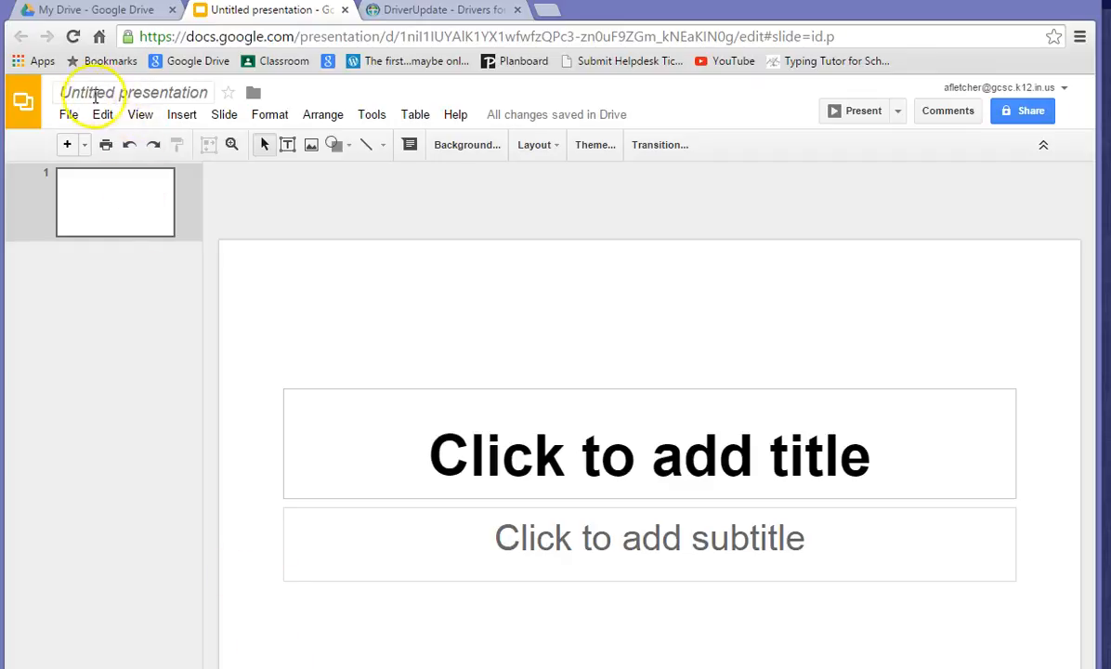
Step: Rename the untitled presentation to 'Fletcher Slide Transitions 2'
{"action": "left_click", "coordinate": [108, 93]}
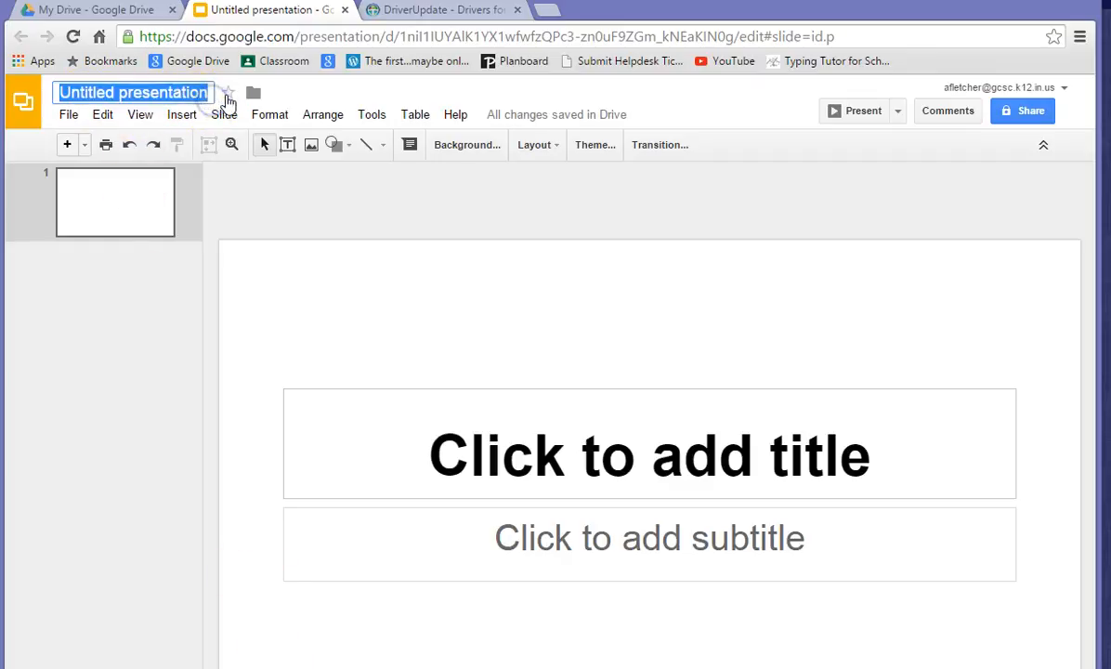
{"action": "type", "text": "Fletcher"}
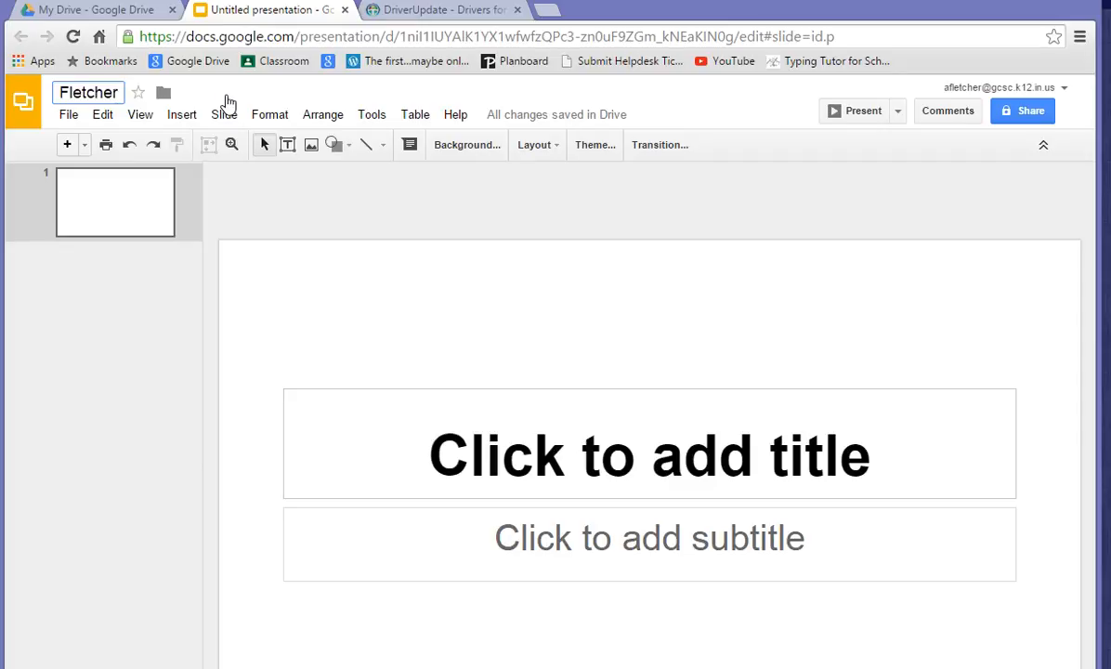
{"action": "type", "text": "Slide Tran"}
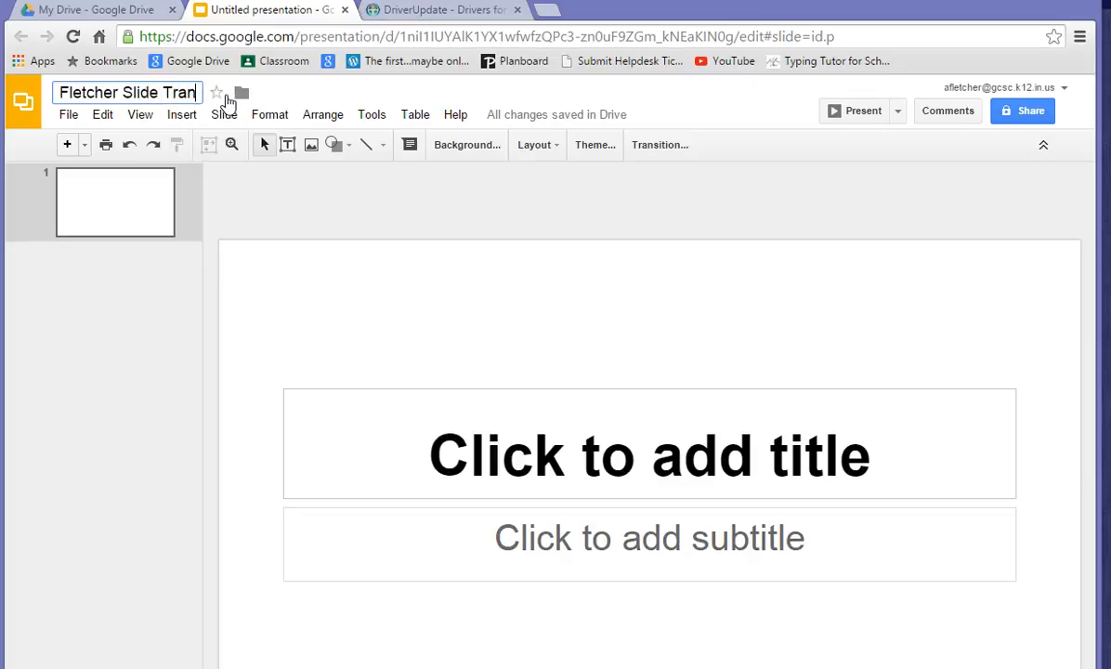
{"action": "type", "text": "sitions 2"}
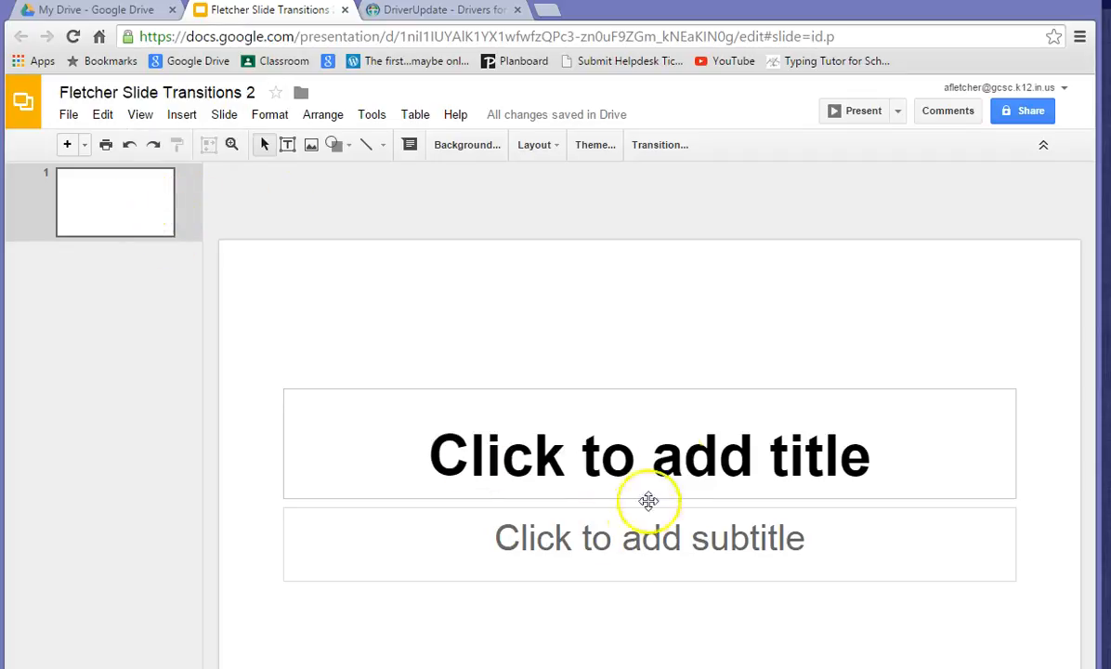
{"action": "mouse_move", "coordinate": [86, 147]}
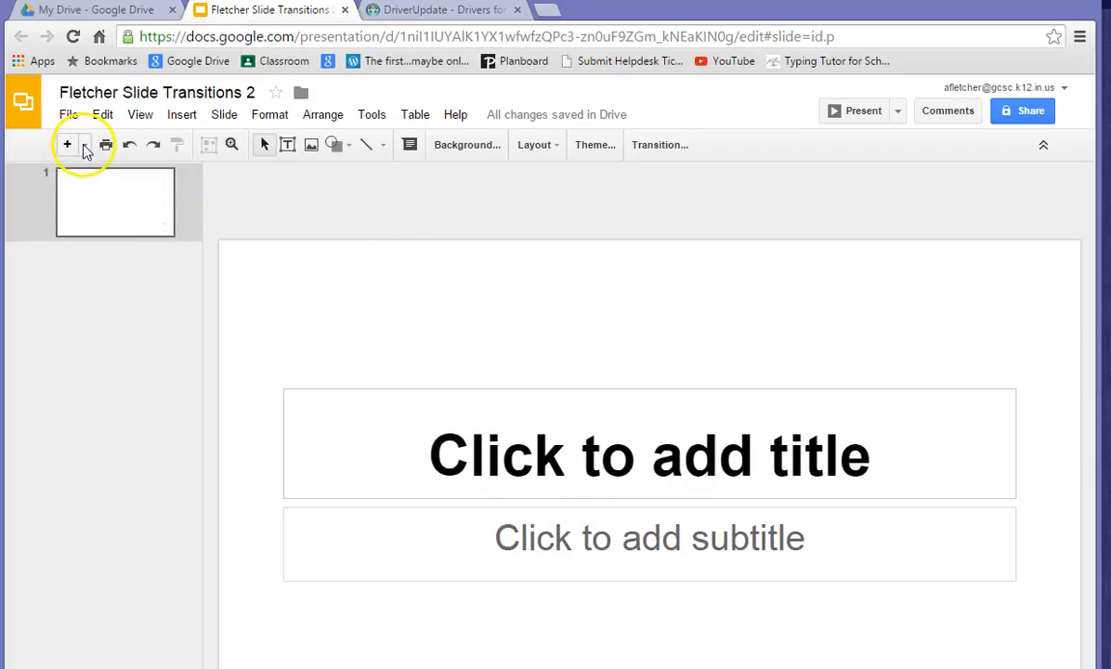
Step: Add a Blank slide, title the first slide 'Slide 1', and move to slide 2
{"action": "left_click", "coordinate": [82, 145]}
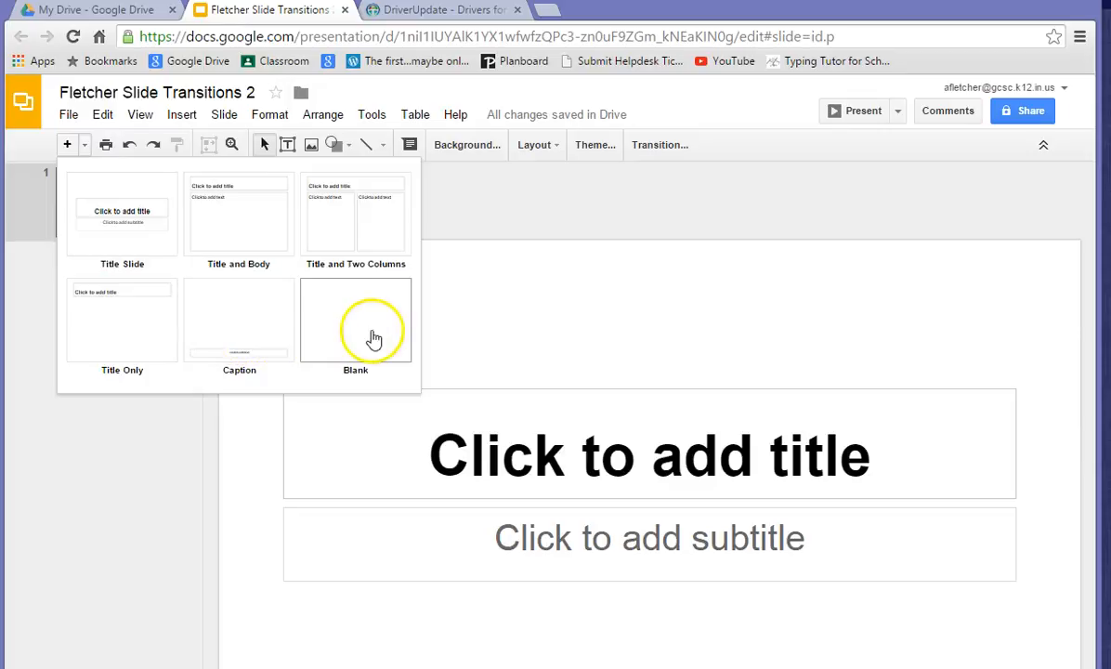
{"action": "left_click", "coordinate": [355, 319]}
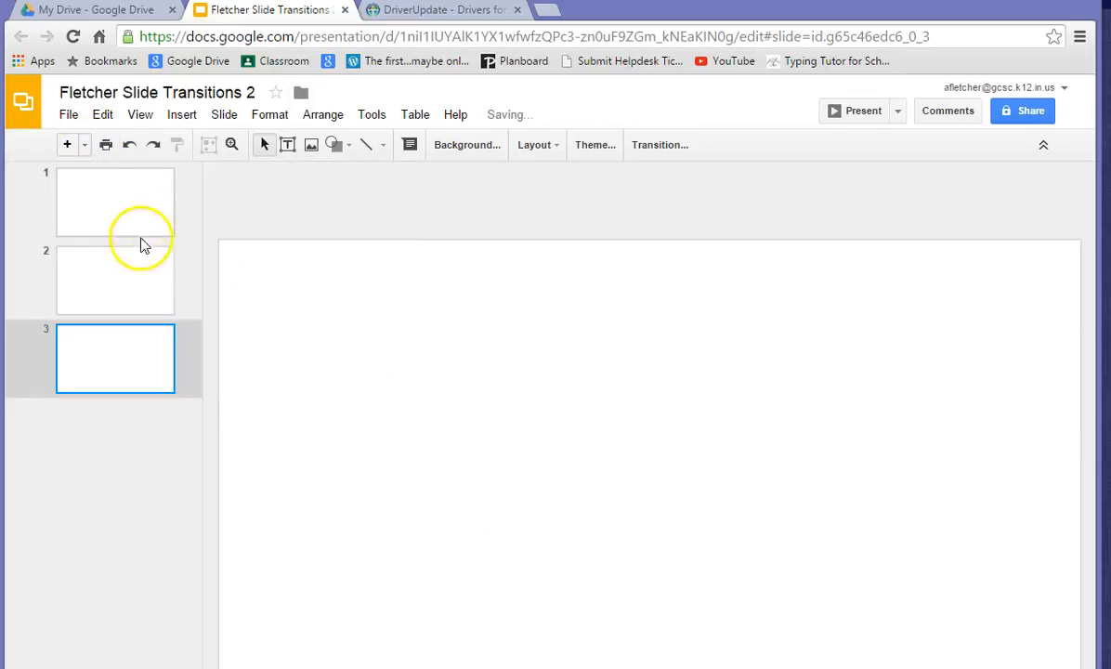
{"action": "left_click", "coordinate": [115, 201]}
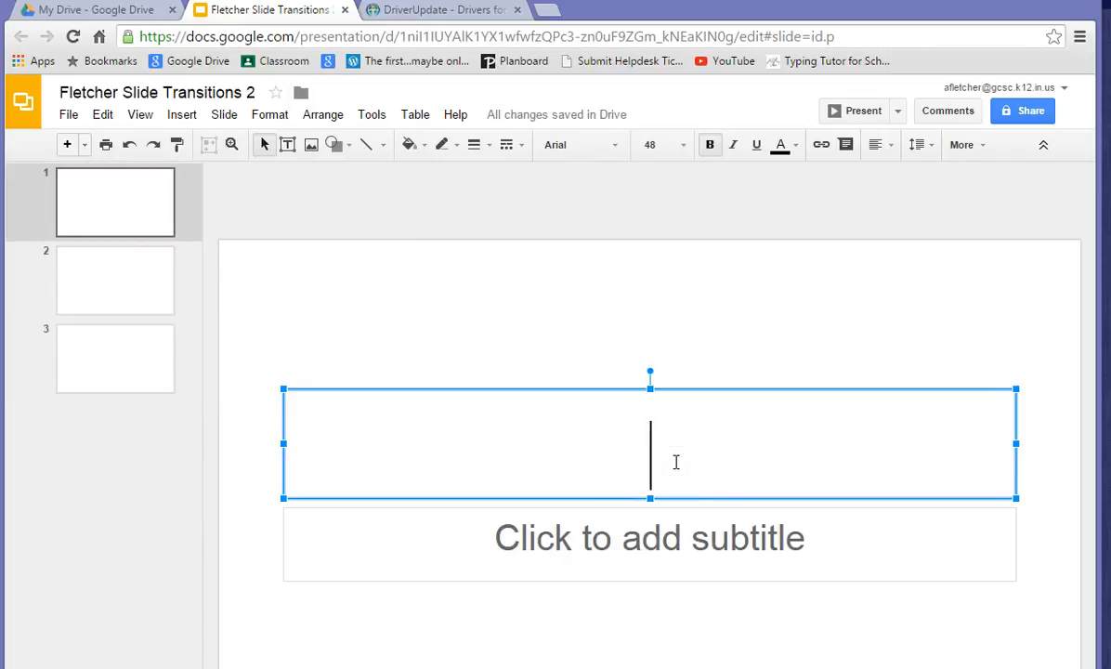
{"action": "type", "text": "Slide 1"}
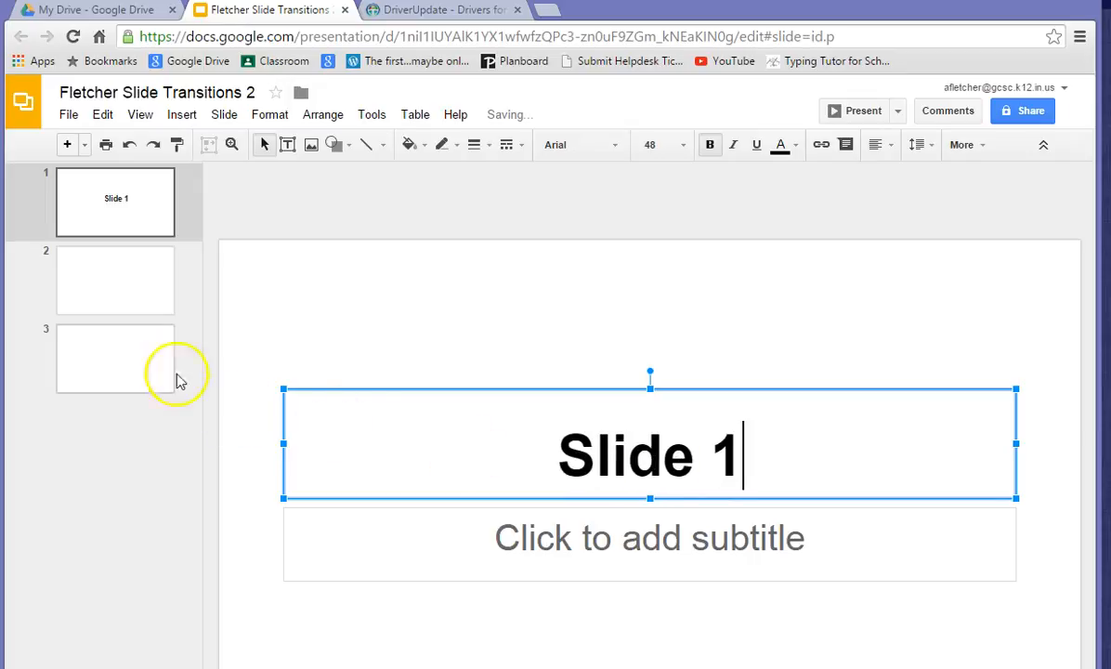
{"action": "left_click", "coordinate": [115, 278]}
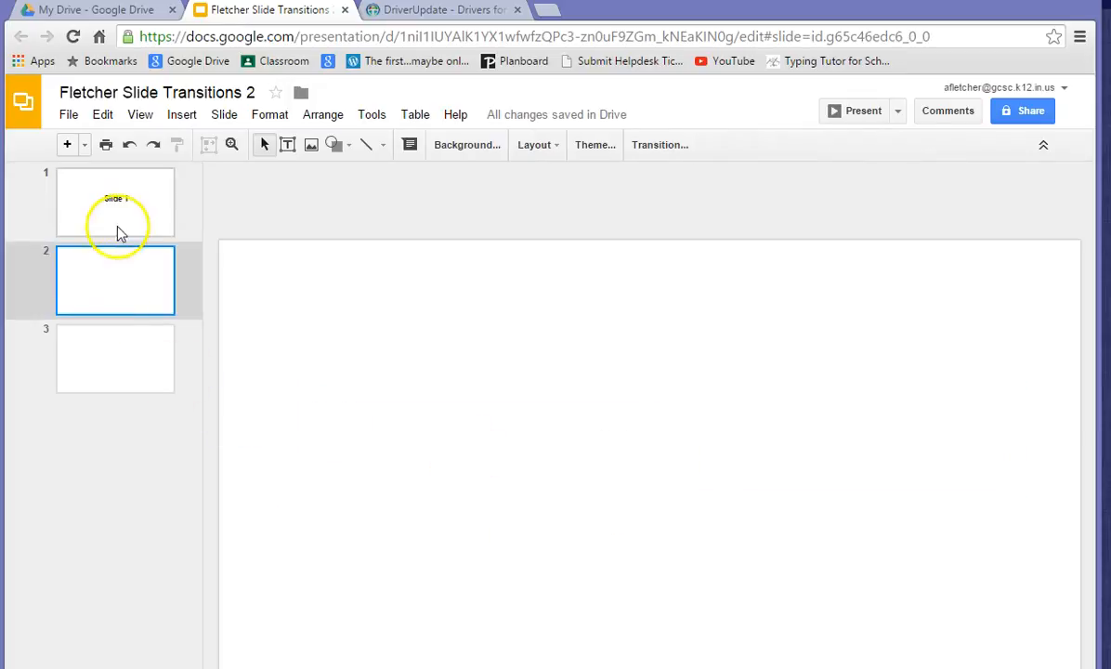
Step: Insert a text box on slide 2 reading 'Slide 2'
{"action": "left_click", "coordinate": [171, 115]}
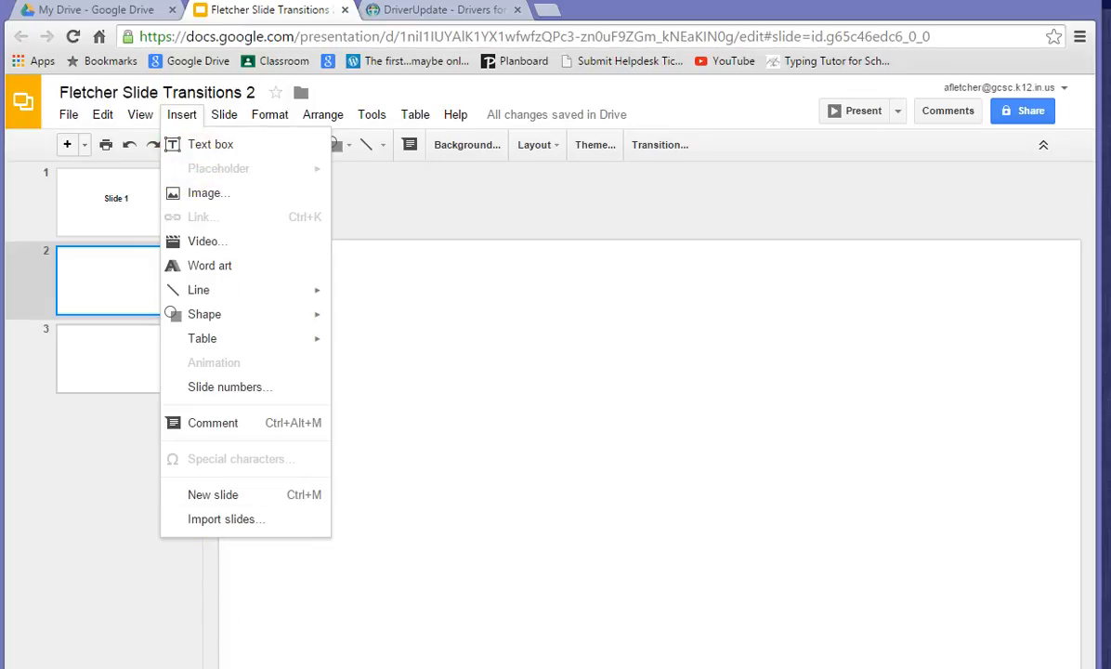
{"action": "mouse_move", "coordinate": [189, 143]}
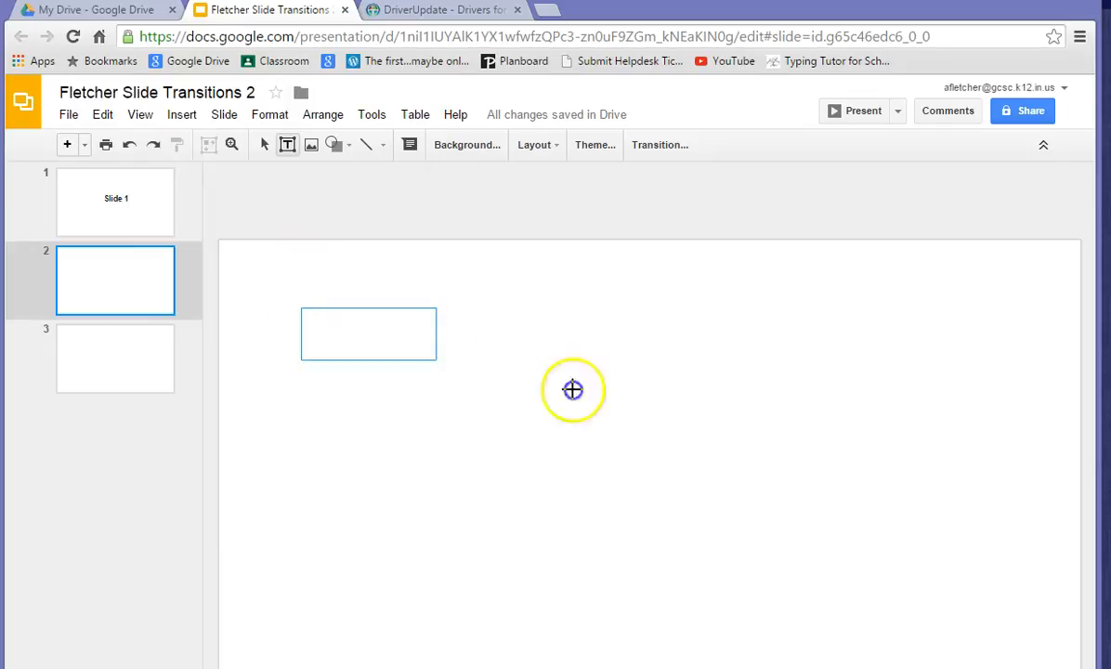
{"action": "type", "text": "S"}
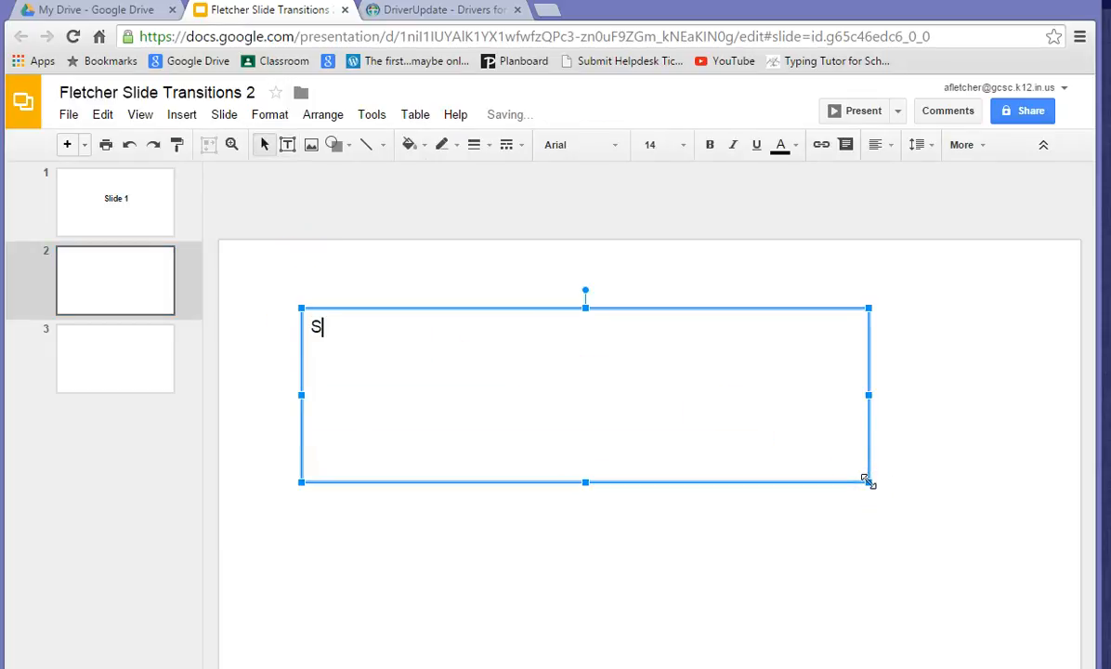
{"action": "type", "text": "lide 2"}
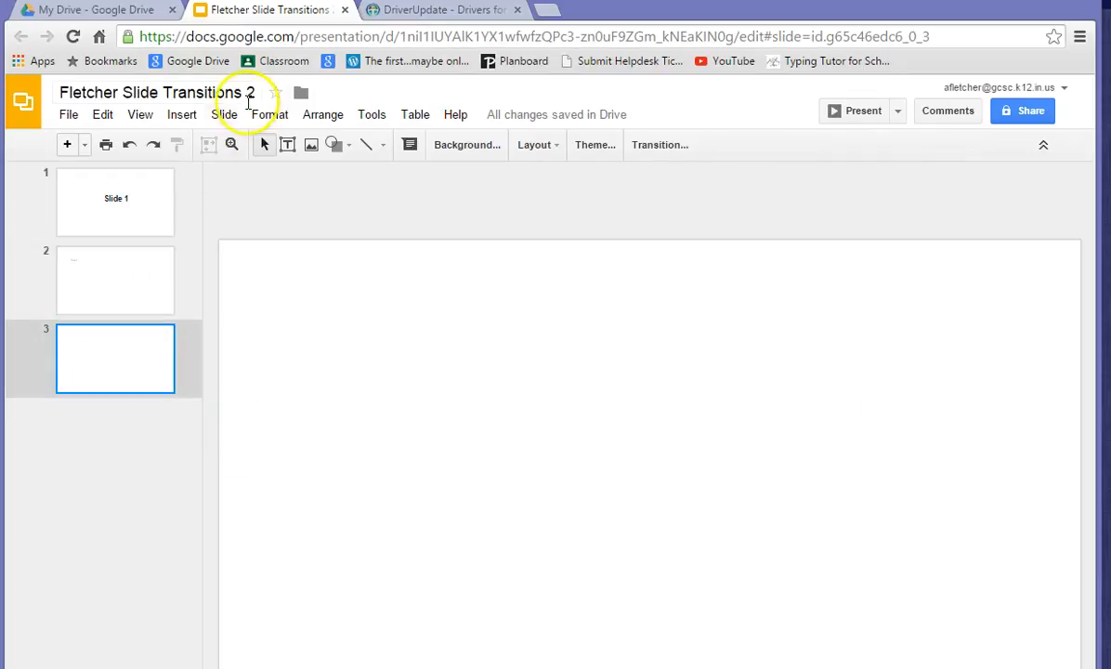
Step: Insert a text box on slide 3 for the 'Slide 3' label
{"action": "left_click", "coordinate": [182, 115]}
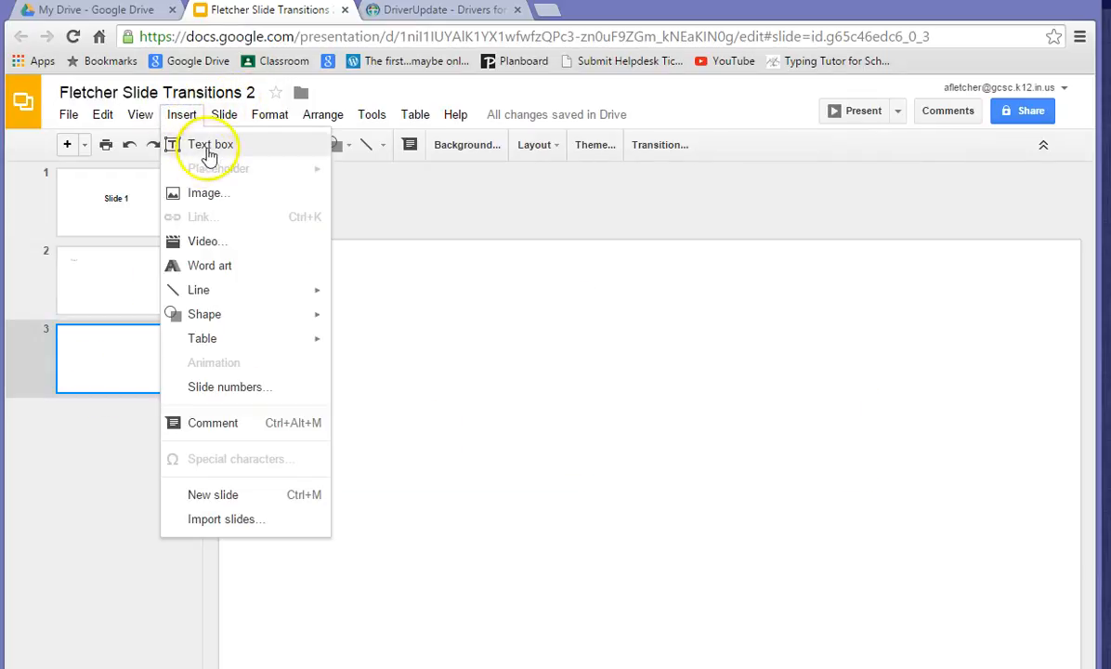
{"action": "left_click", "coordinate": [210, 144]}
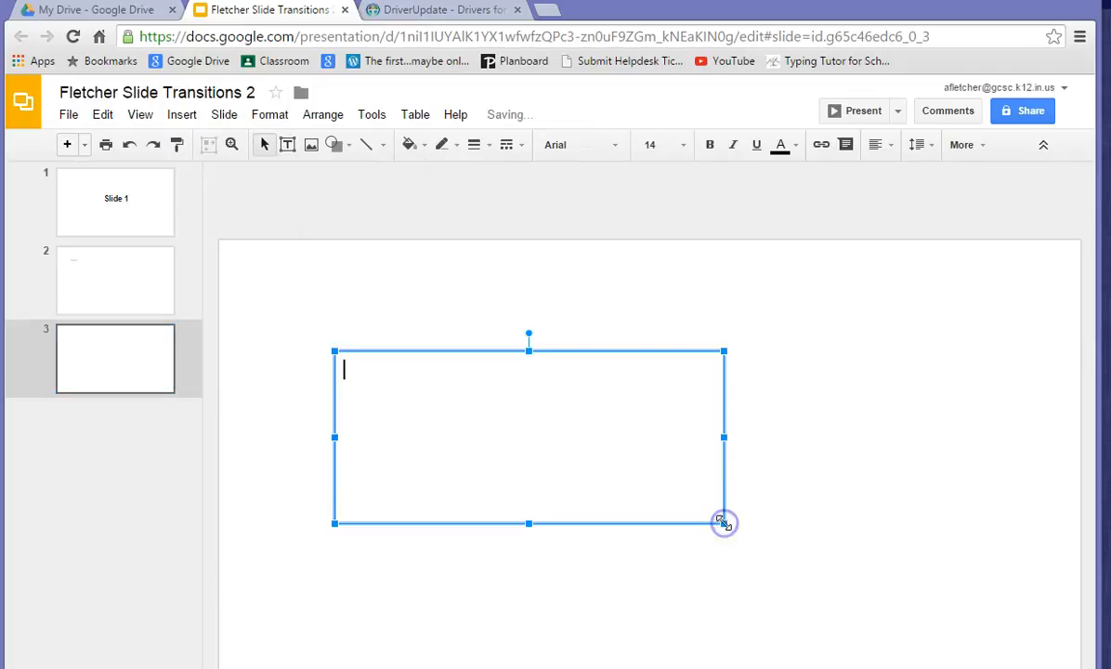
{"action": "left_click_drag", "start_coordinate": [724, 522], "coordinate": [501, 457]}
{"action": "type", "text": "Slide 3"}
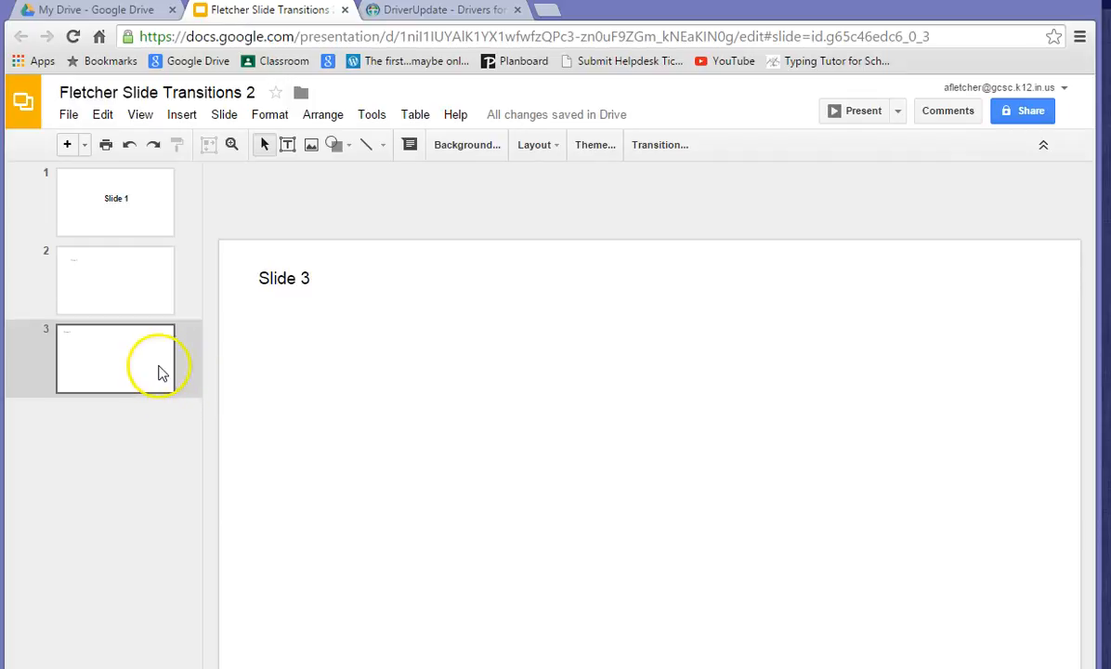
{"action": "left_click", "coordinate": [182, 115]}
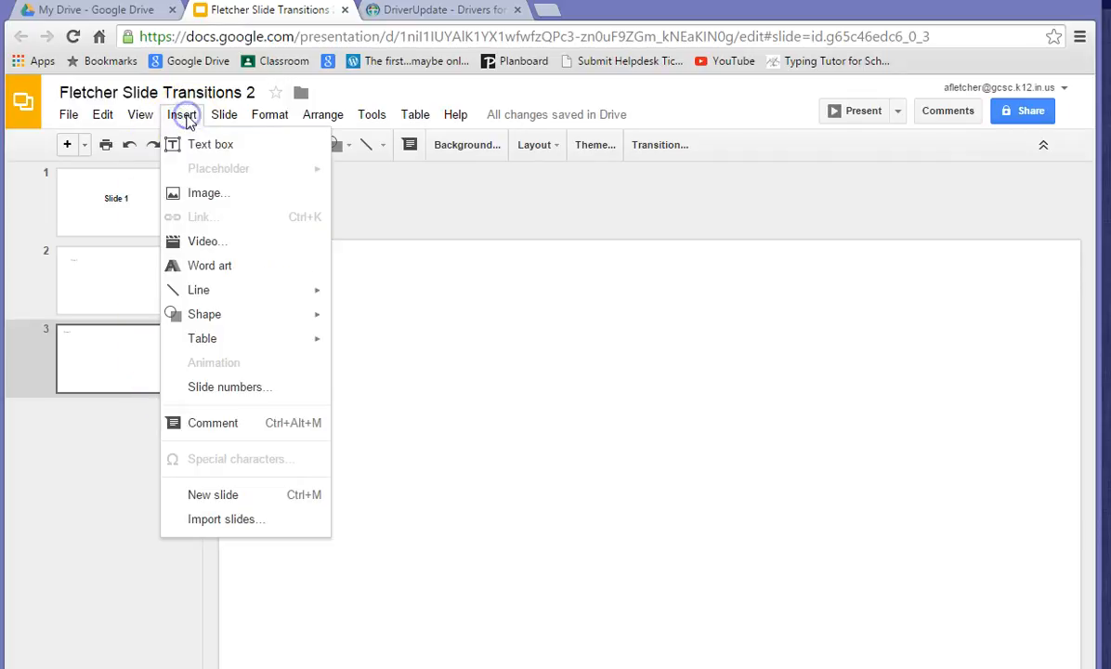
Step: Insert a cat photo on slide 3 via web image search for 'cat', then return to slide 1
{"action": "left_click", "coordinate": [208, 192]}
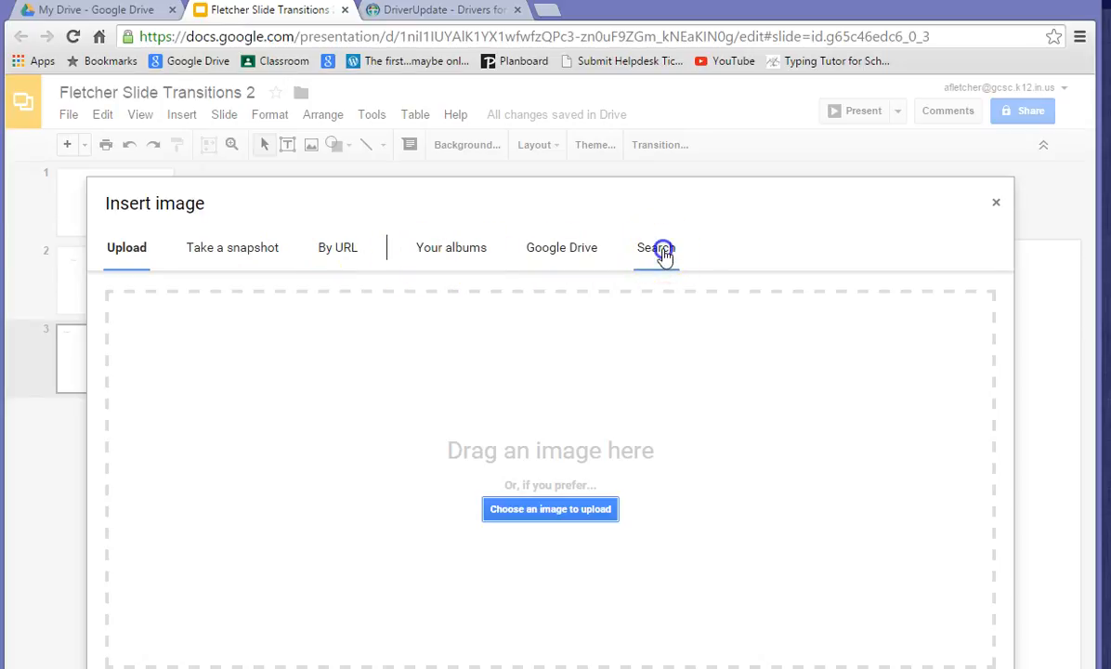
{"action": "left_click", "coordinate": [656, 251]}
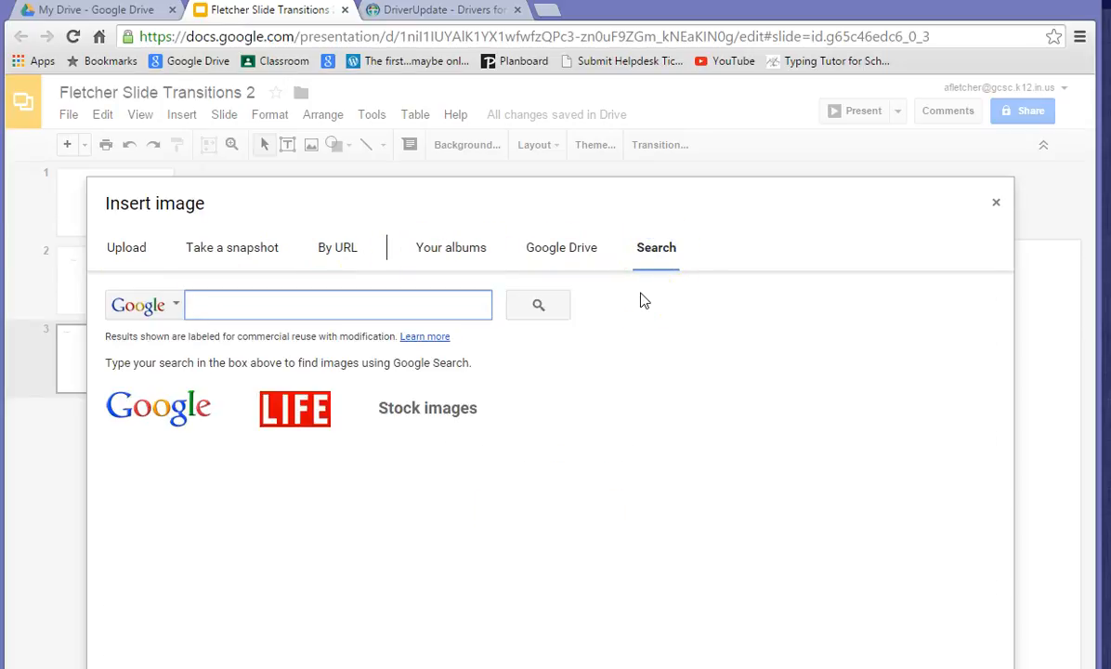
{"action": "type", "text": "CAt"}
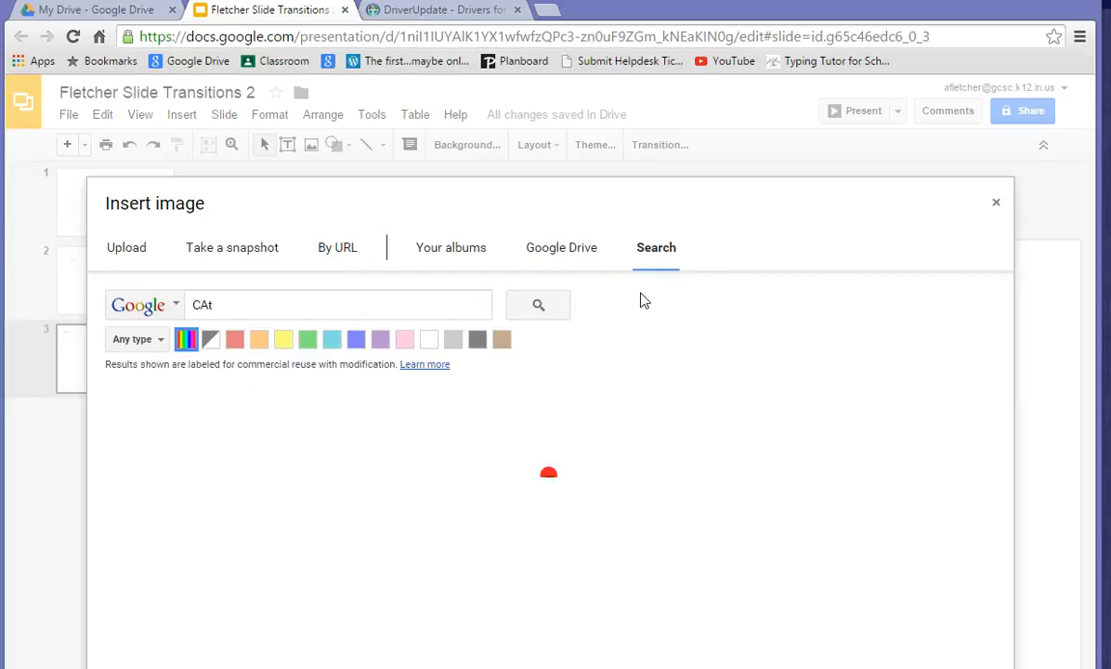
{"action": "left_click", "coordinate": [536, 305]}
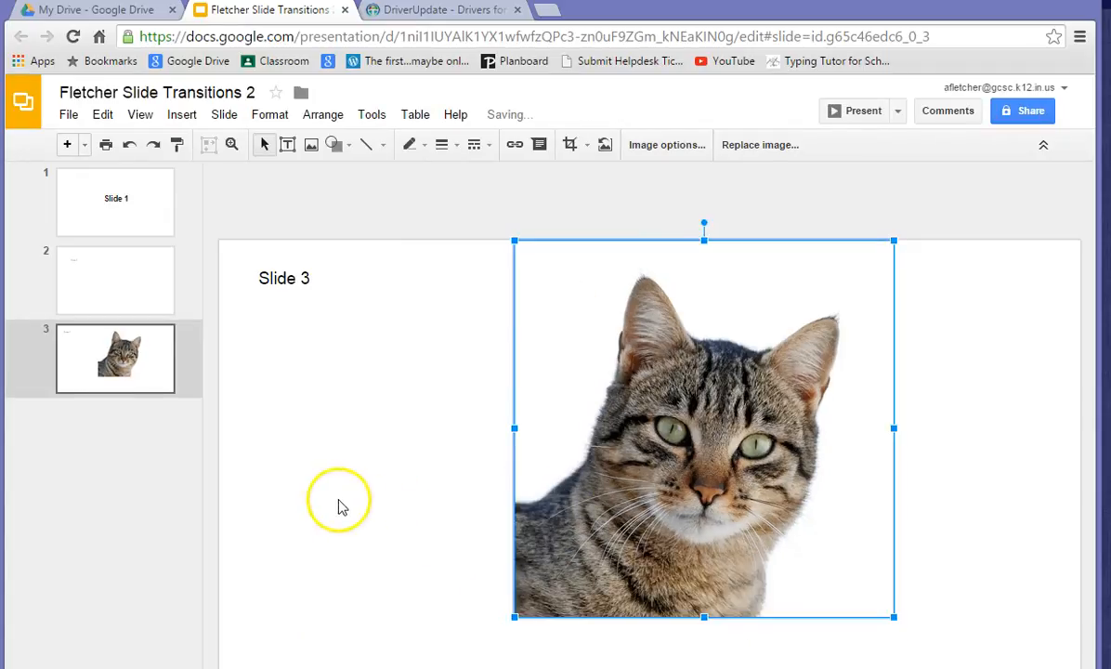
{"action": "left_click", "coordinate": [115, 201]}
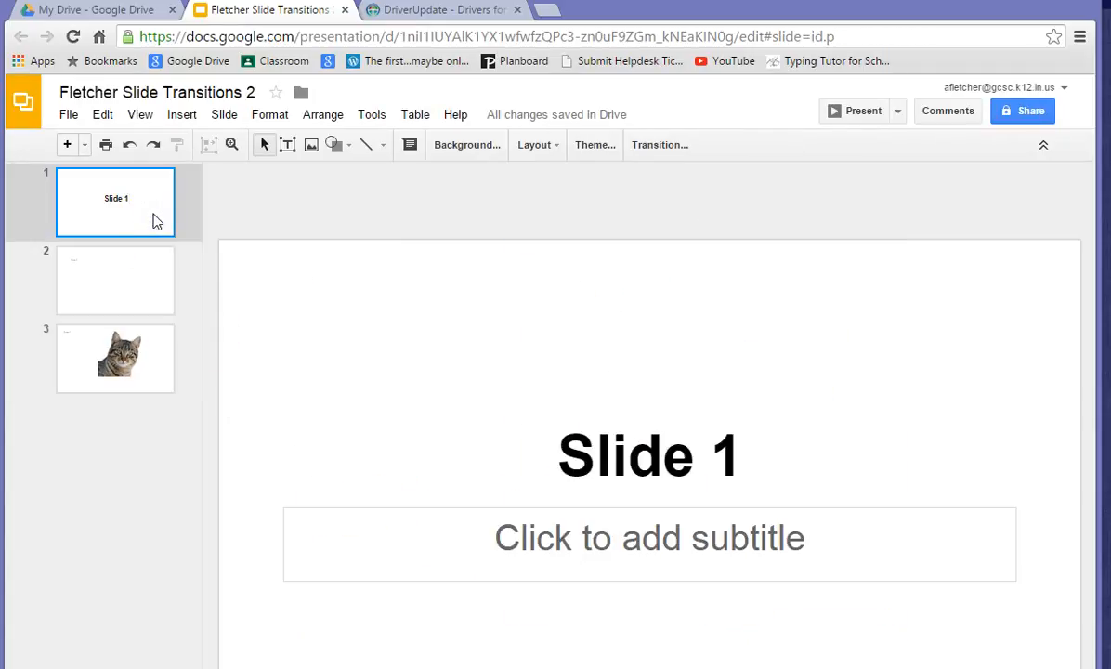
{"action": "mouse_move", "coordinate": [655, 144]}
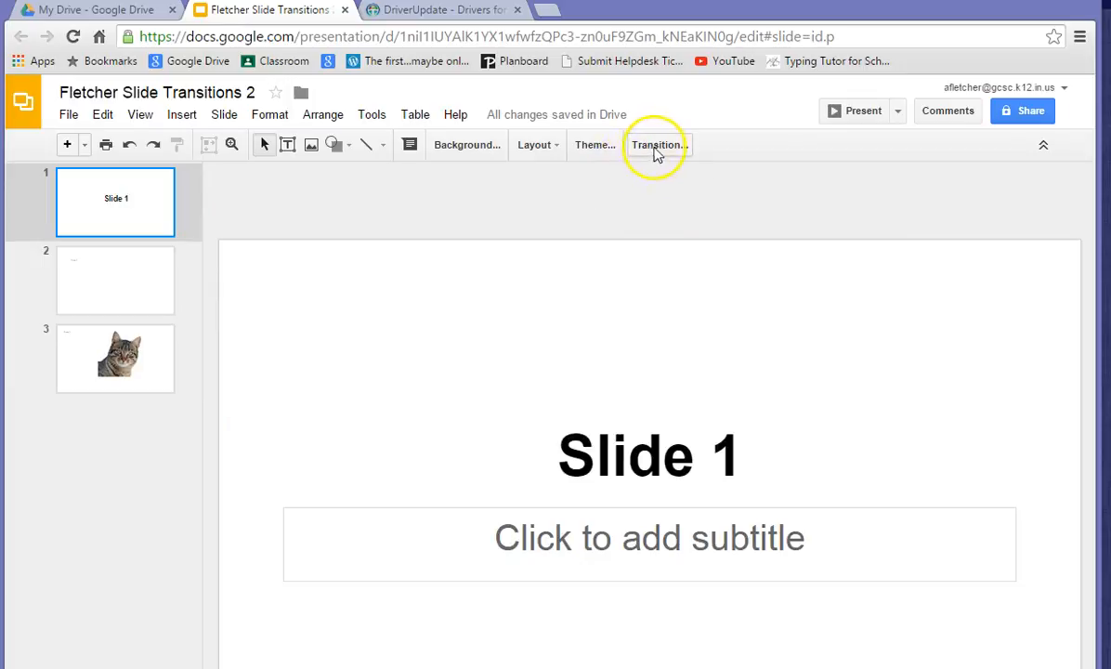
Step: Apply the Cube transition to slide 1 and move to slide 2
{"action": "left_click", "coordinate": [657, 145]}
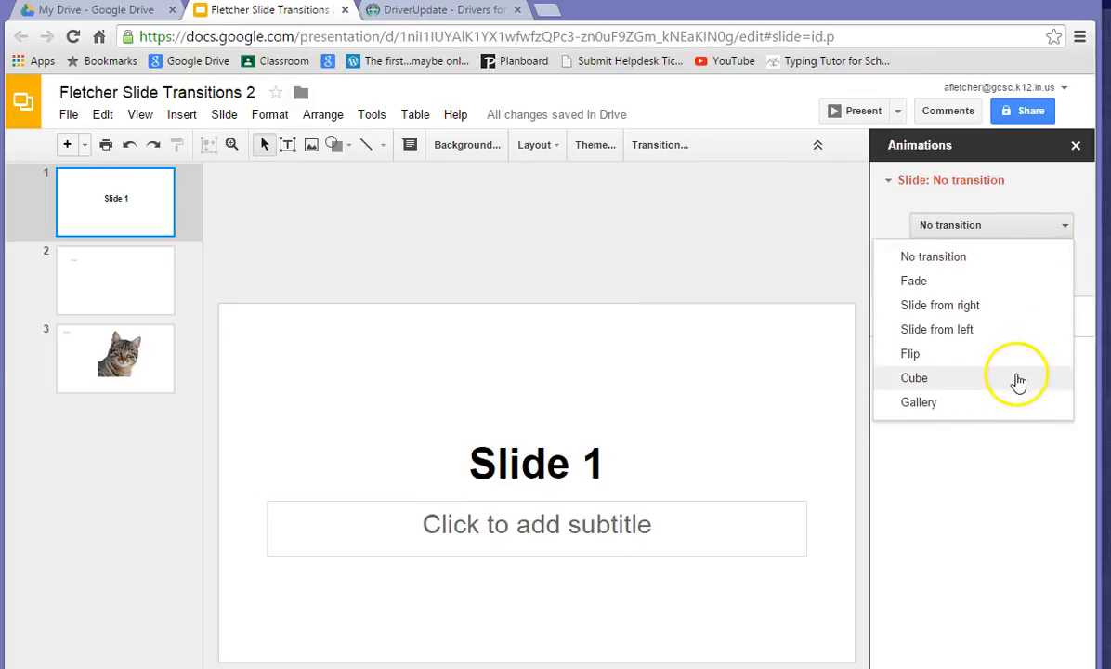
{"action": "left_click", "coordinate": [913, 377]}
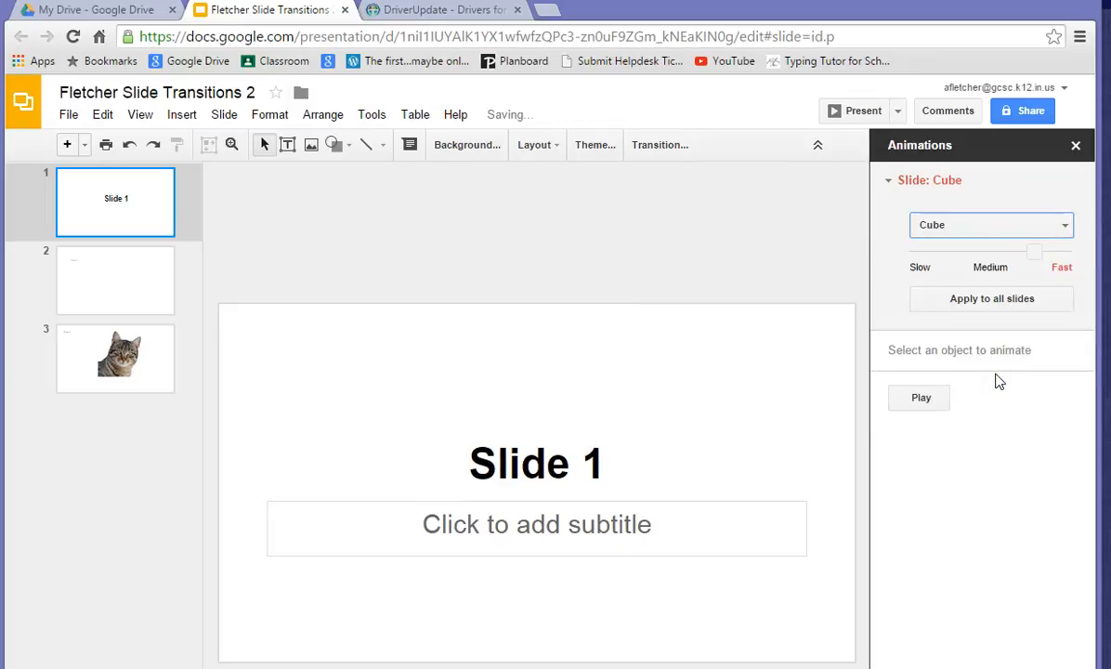
{"action": "left_click", "coordinate": [115, 279]}
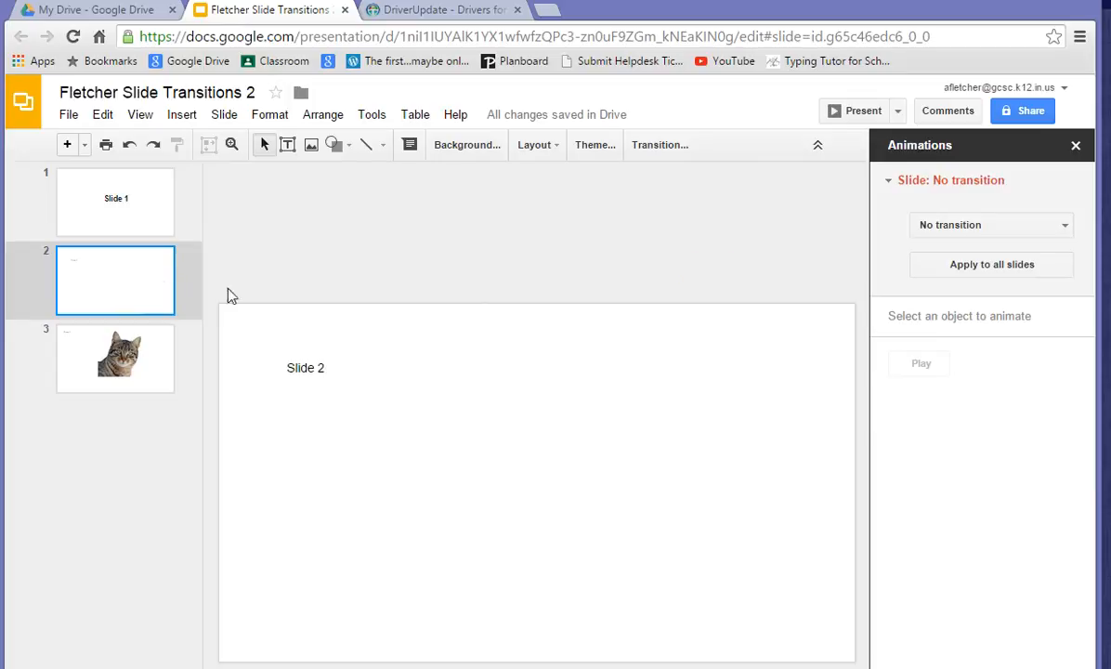
Step: Try the Gallery transition on slide 2, then settle on Fade
{"action": "left_click", "coordinate": [990, 225]}
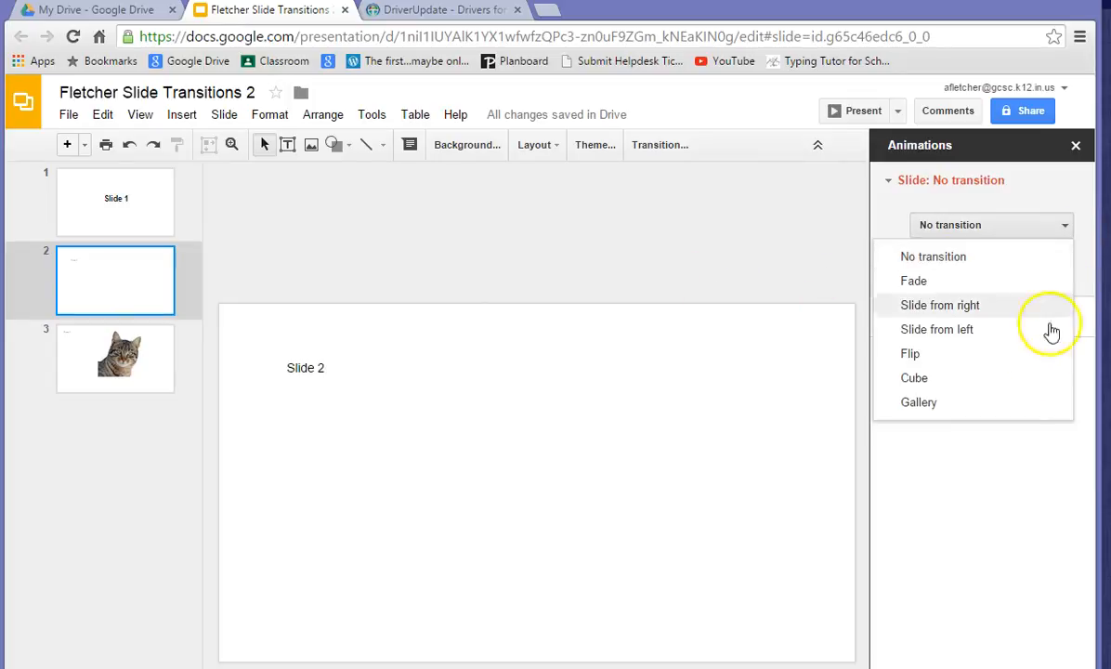
{"action": "mouse_move", "coordinate": [977, 404]}
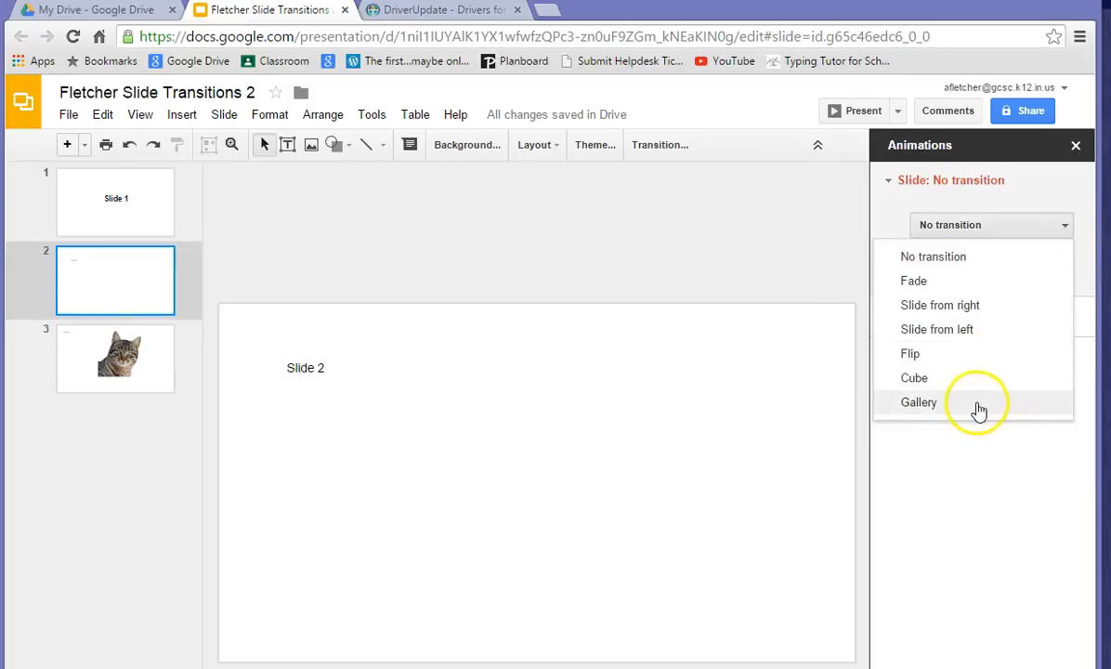
{"action": "left_click", "coordinate": [916, 401]}
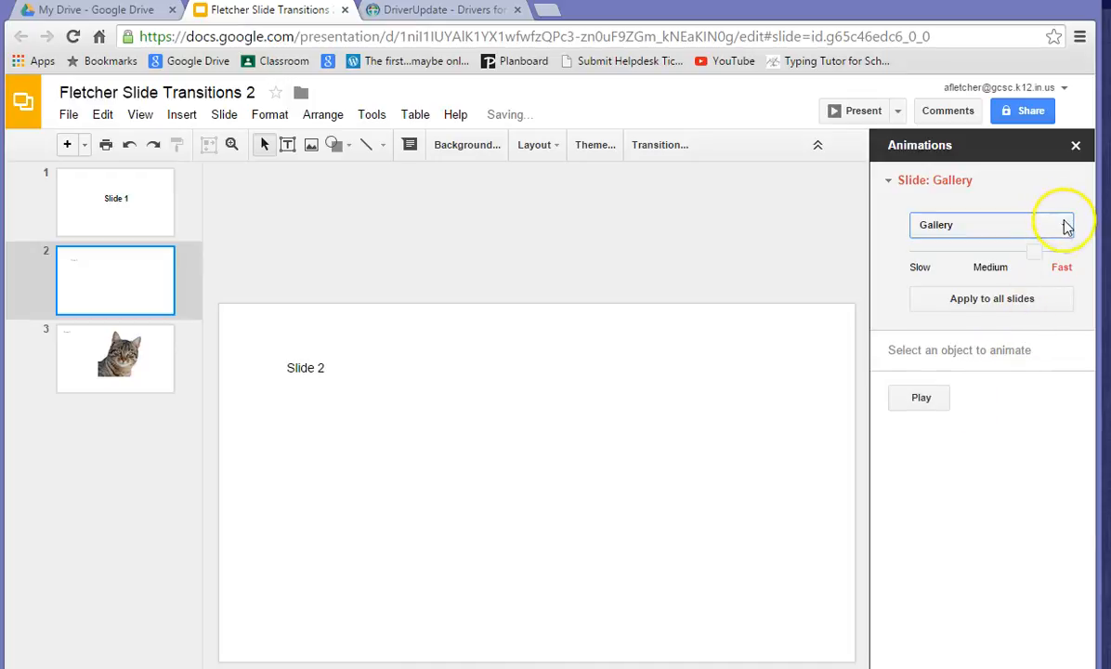
{"action": "left_click", "coordinate": [1063, 224]}
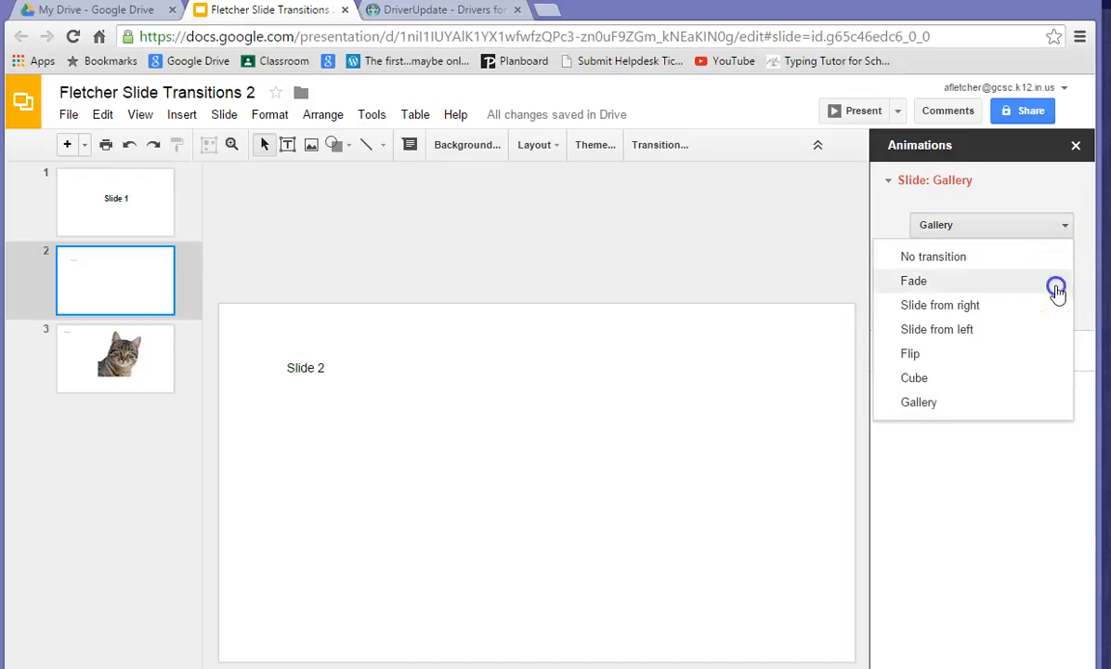
{"action": "left_click", "coordinate": [147, 375]}
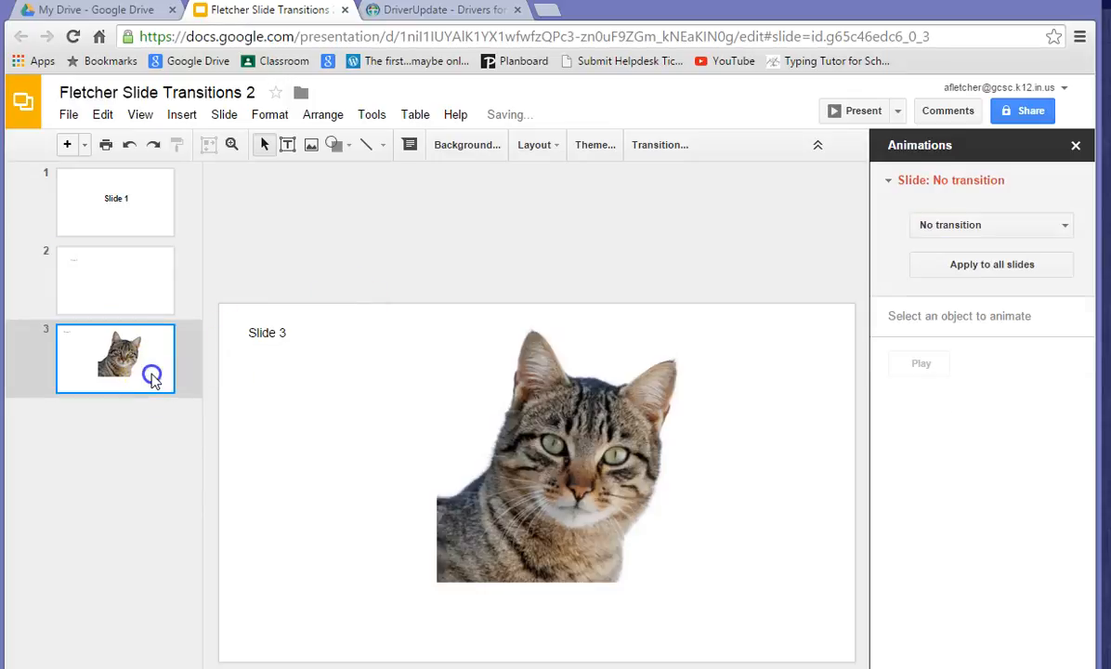
Step: Animate the cat image with Fly in from left, starting With previous
{"action": "left_click", "coordinate": [557, 437]}
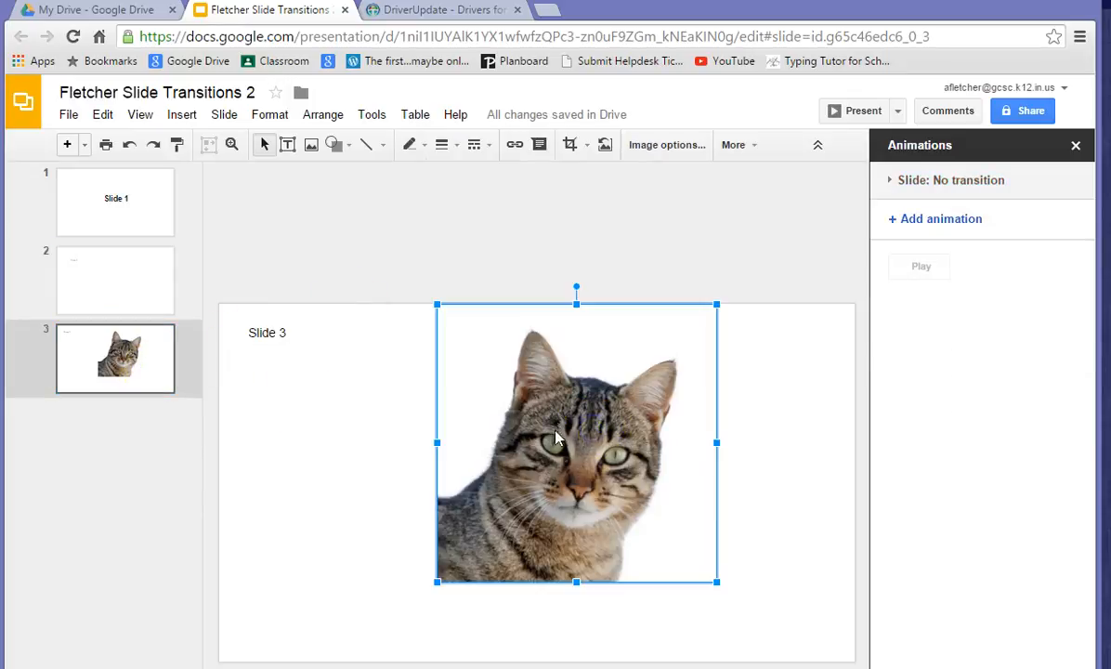
{"action": "mouse_move", "coordinate": [1024, 249]}
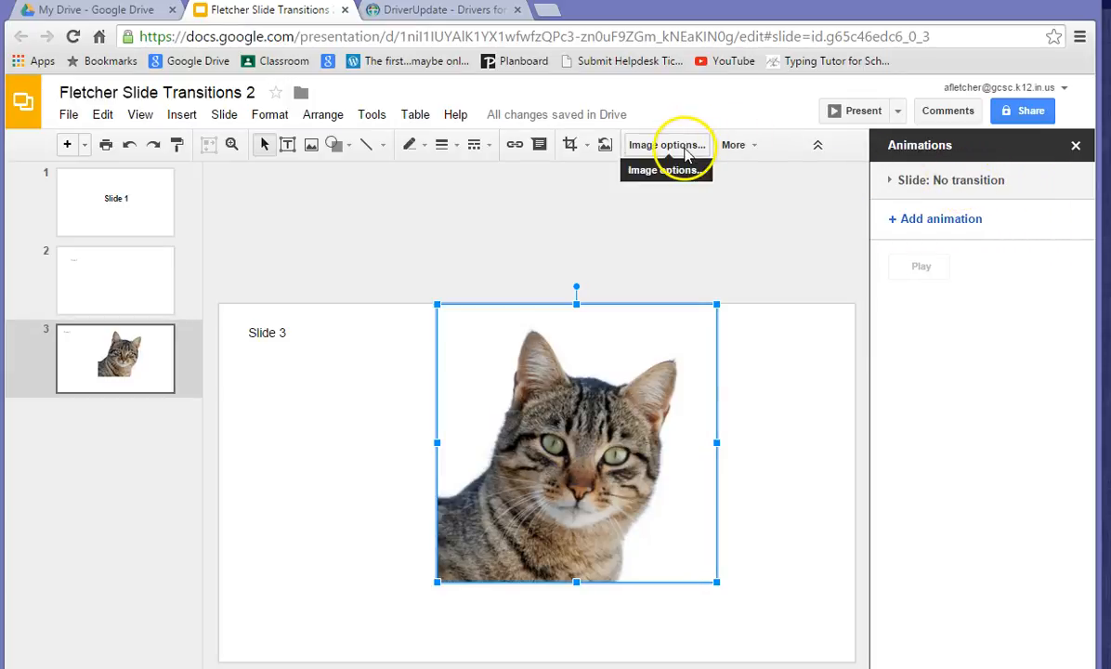
{"action": "mouse_move", "coordinate": [616, 427]}
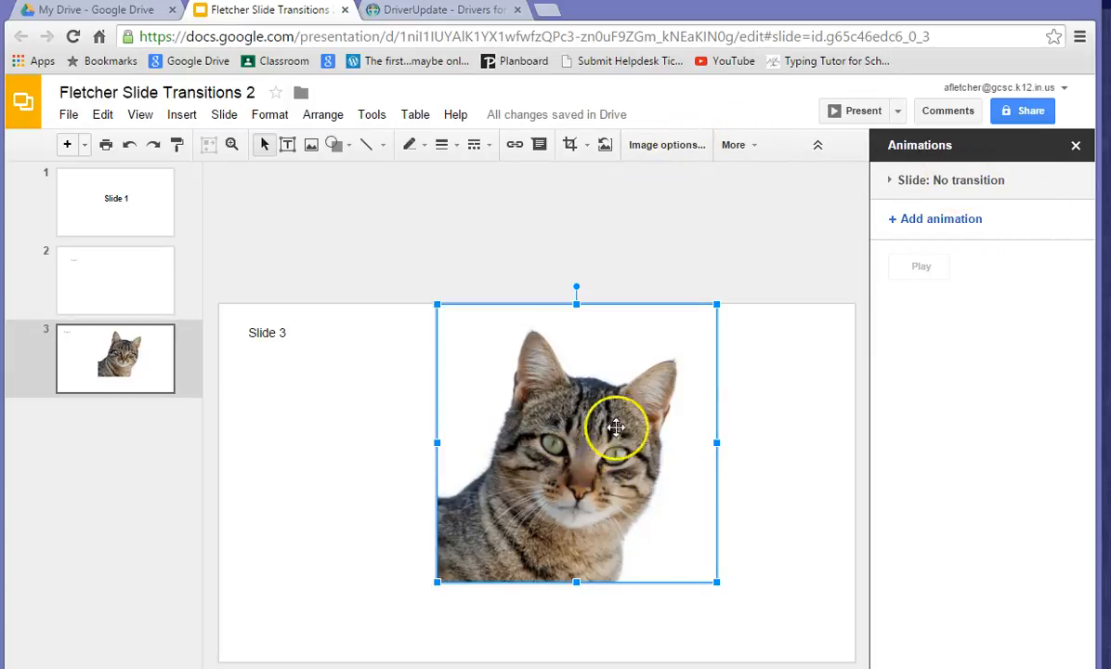
{"action": "left_click", "coordinate": [934, 219]}
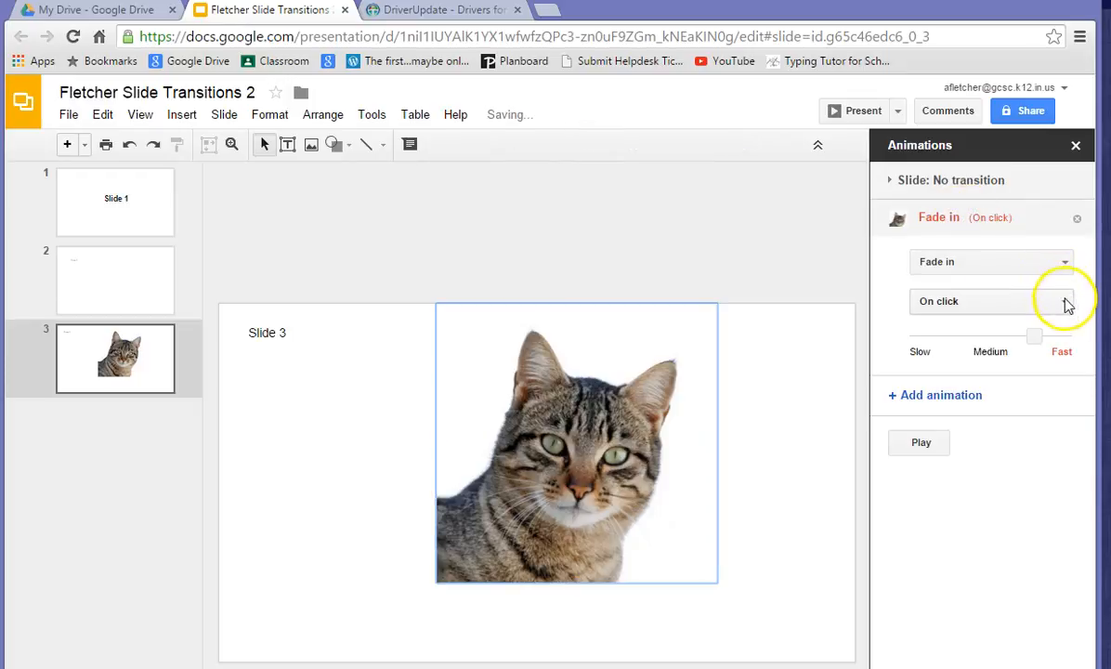
{"action": "left_click", "coordinate": [1065, 260]}
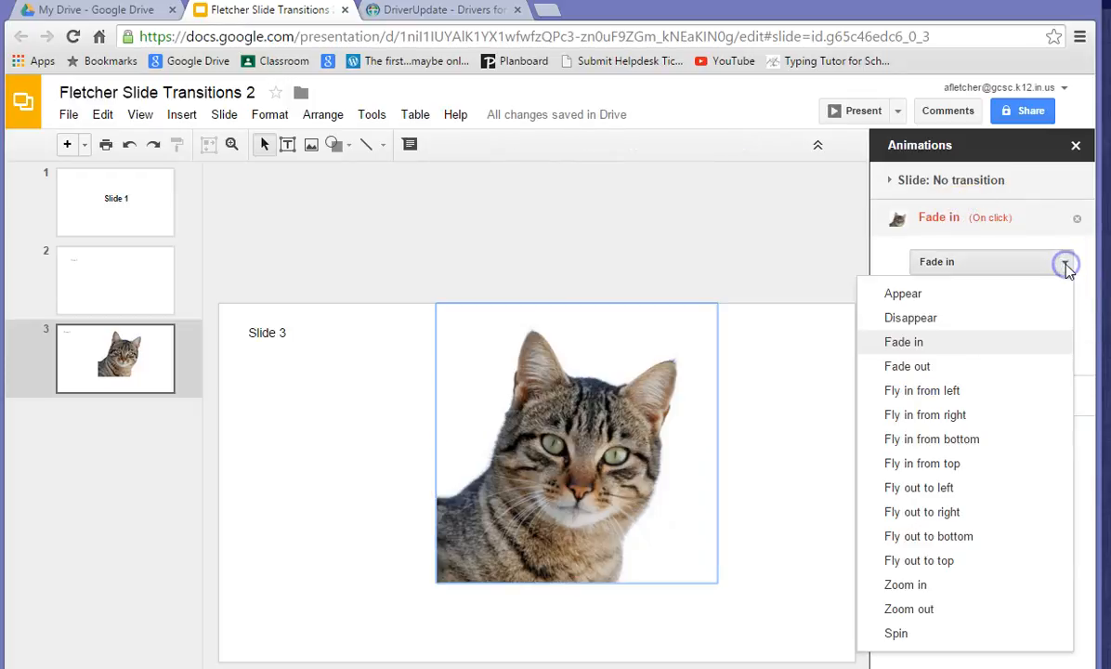
{"action": "mouse_move", "coordinate": [1015, 429]}
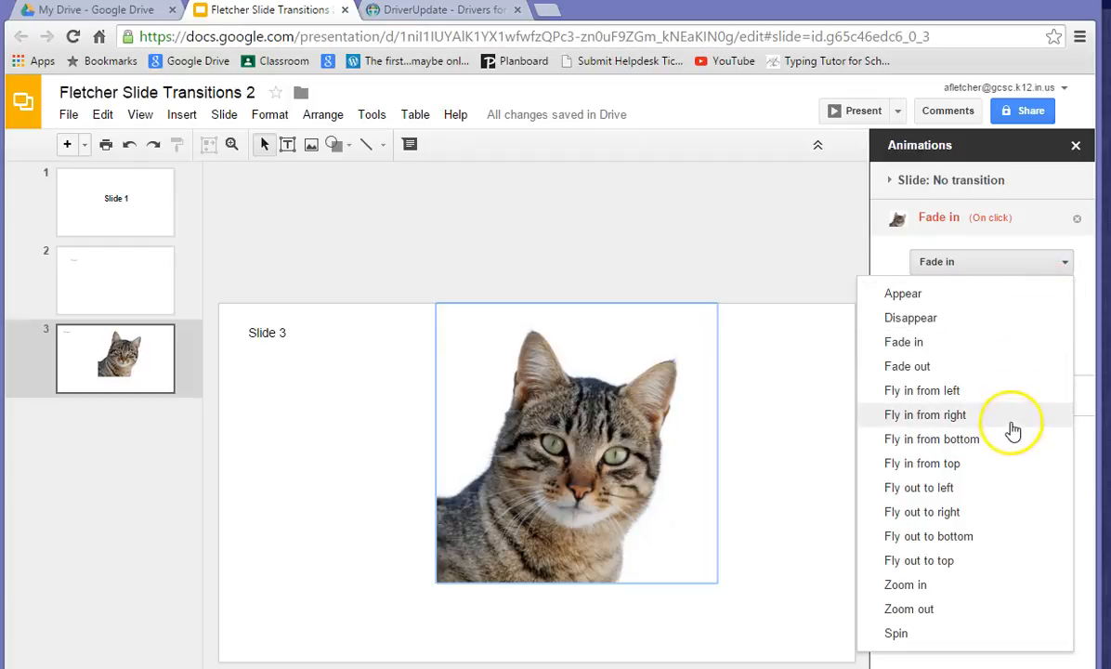
{"action": "left_click", "coordinate": [921, 390]}
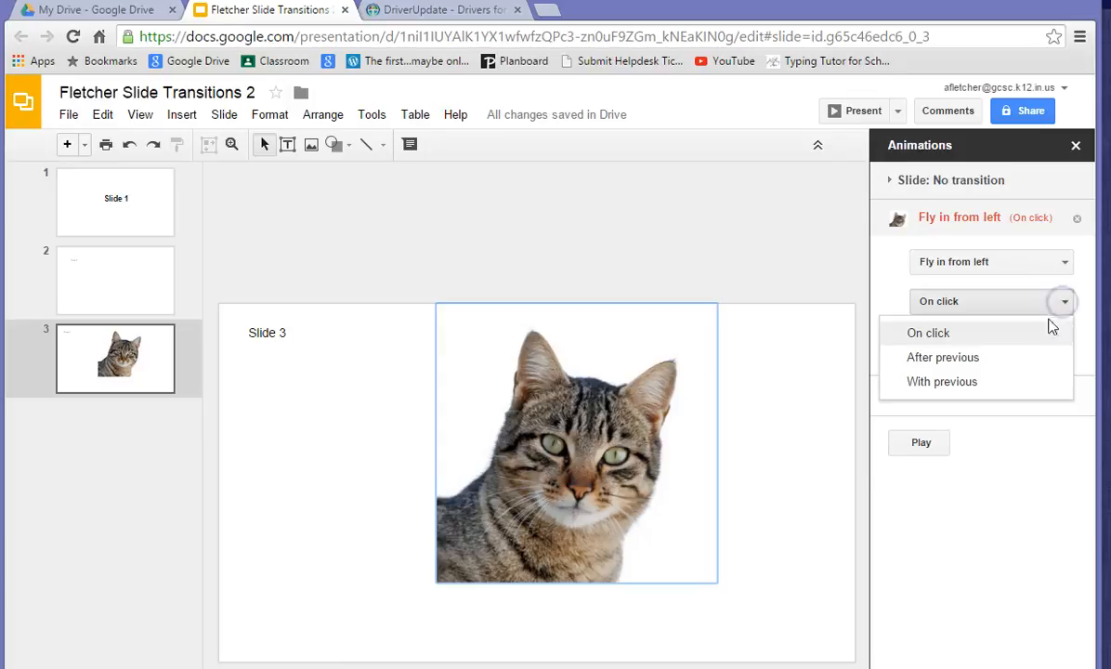
{"action": "left_click", "coordinate": [942, 383]}
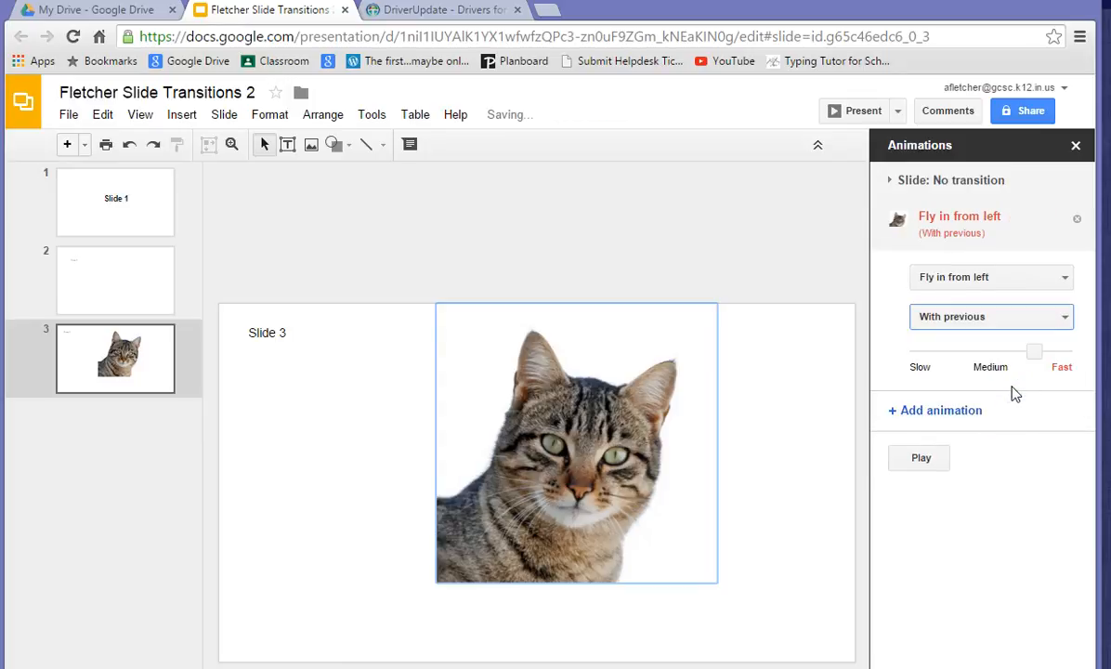
{"action": "left_click", "coordinate": [918, 457]}
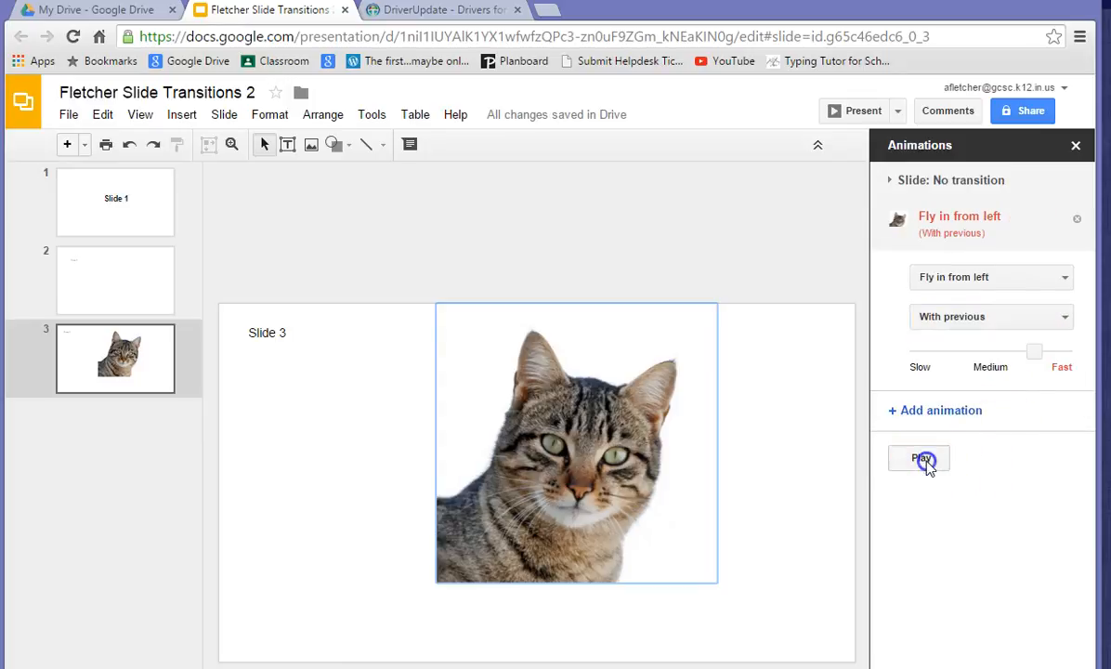
{"action": "left_click", "coordinate": [919, 457]}
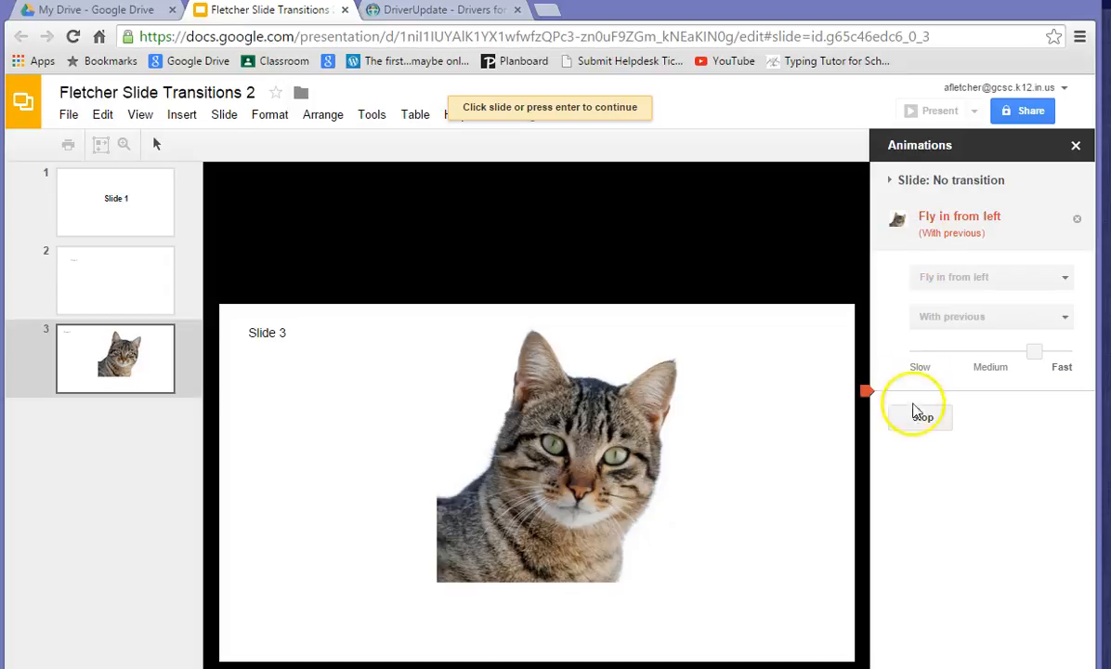
{"action": "left_click", "coordinate": [918, 408]}
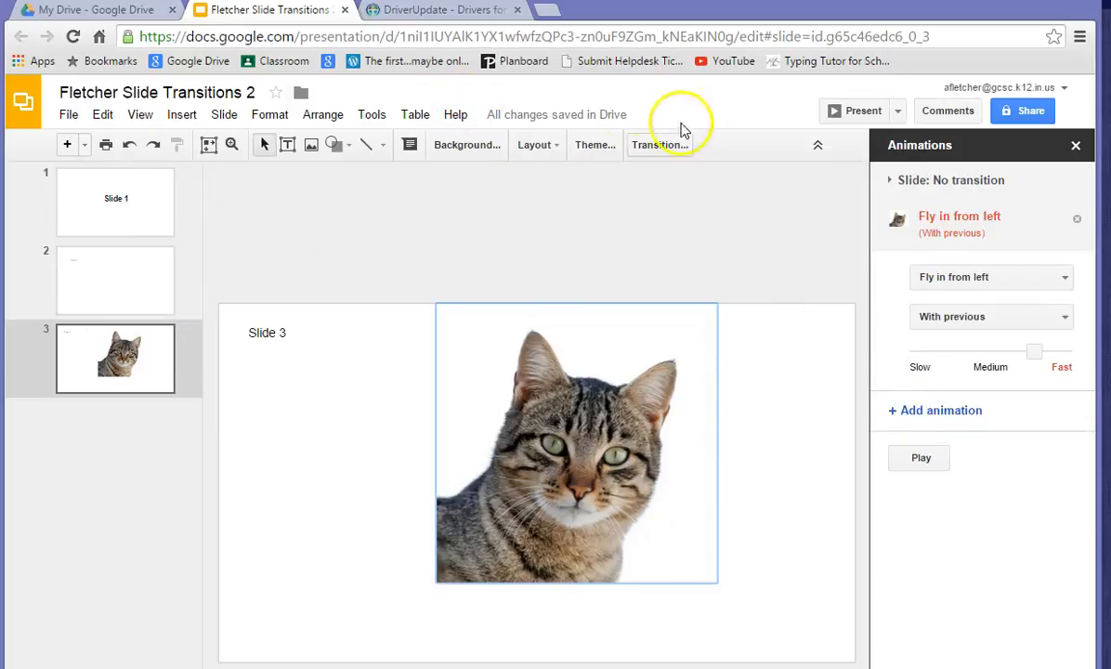
Step: Present from the first slide, advance to the cat slide, and exit full screen
{"action": "left_click", "coordinate": [897, 112]}
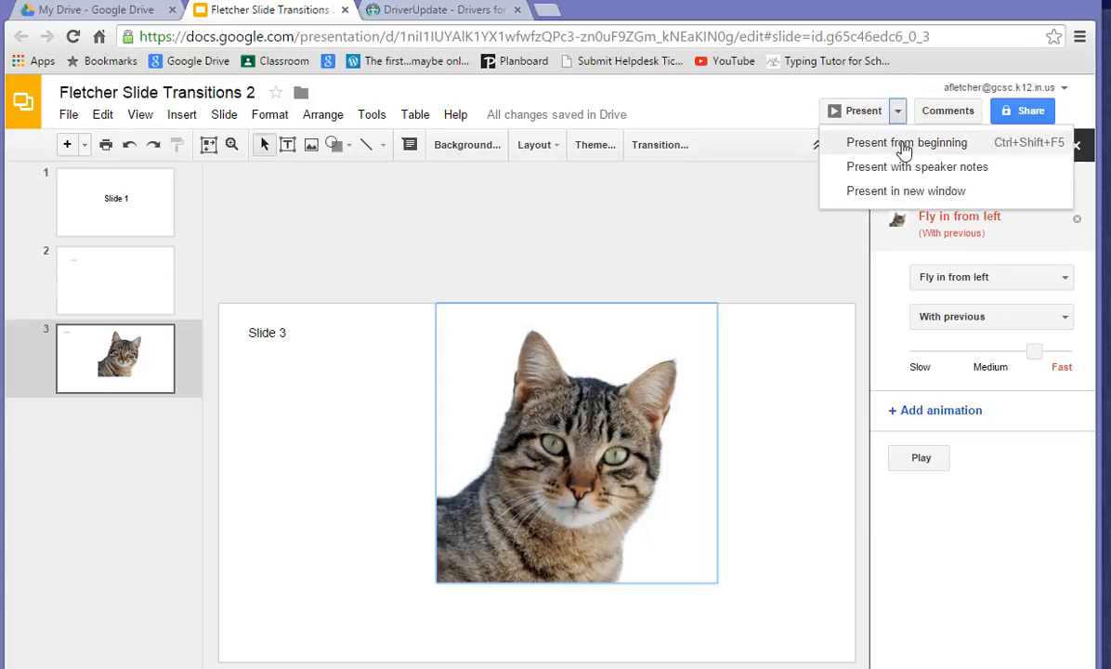
{"action": "left_click", "coordinate": [906, 142]}
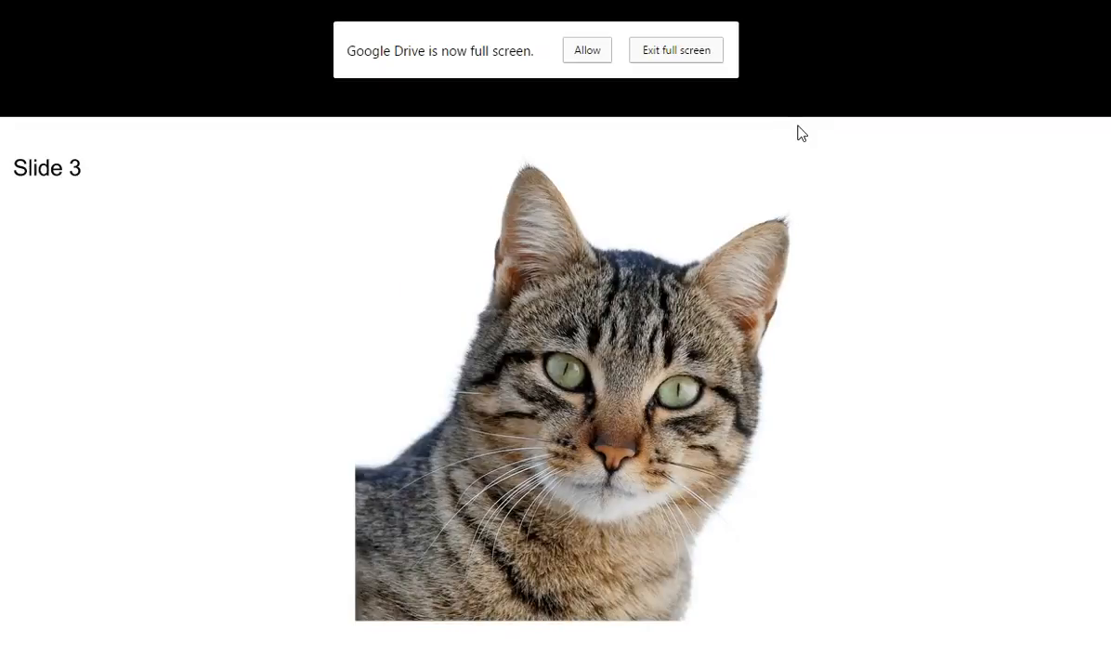
{"action": "left_click", "coordinate": [676, 49]}
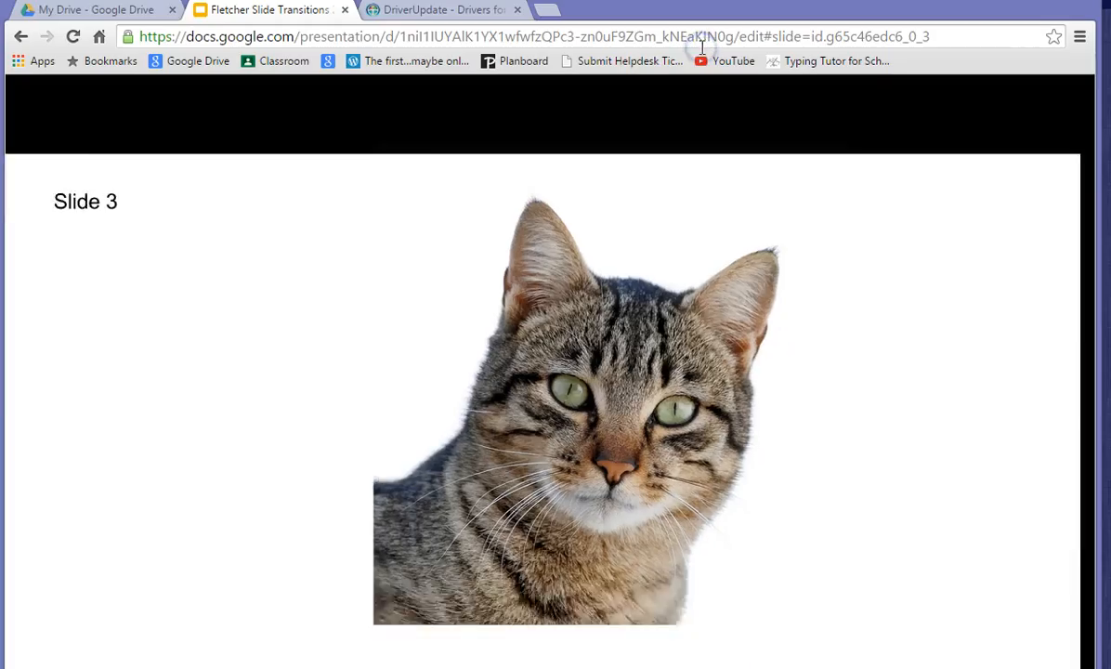